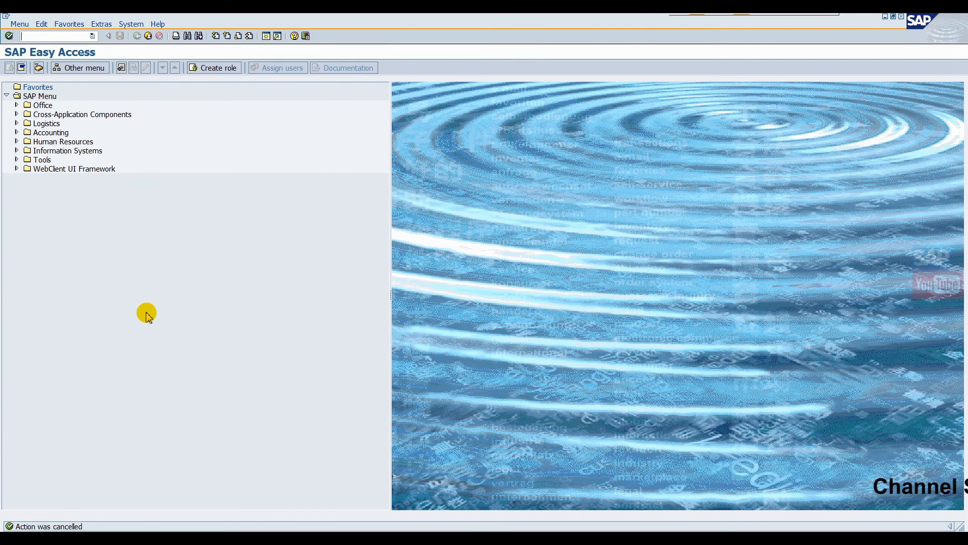
pyautogui.moveTo(661, 227)
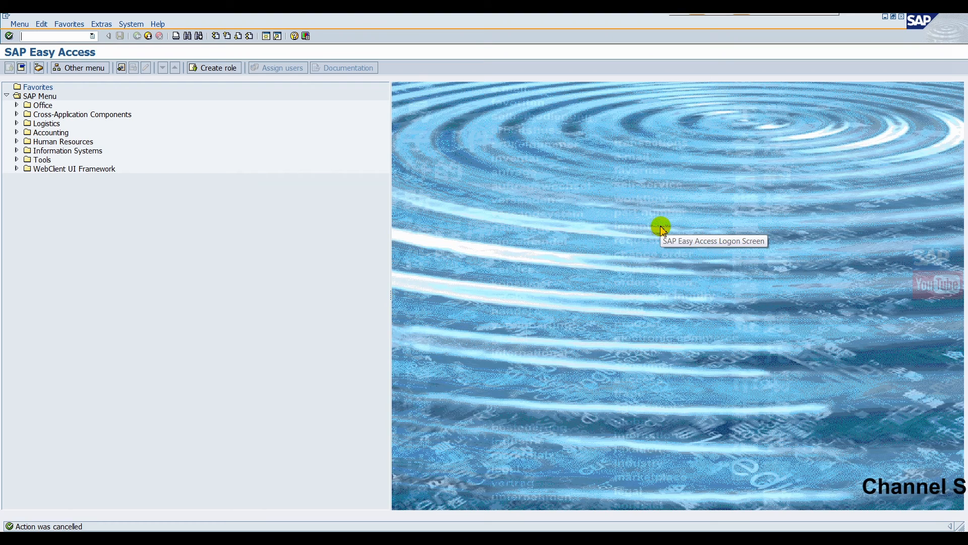
pyautogui.moveTo(537, 274)
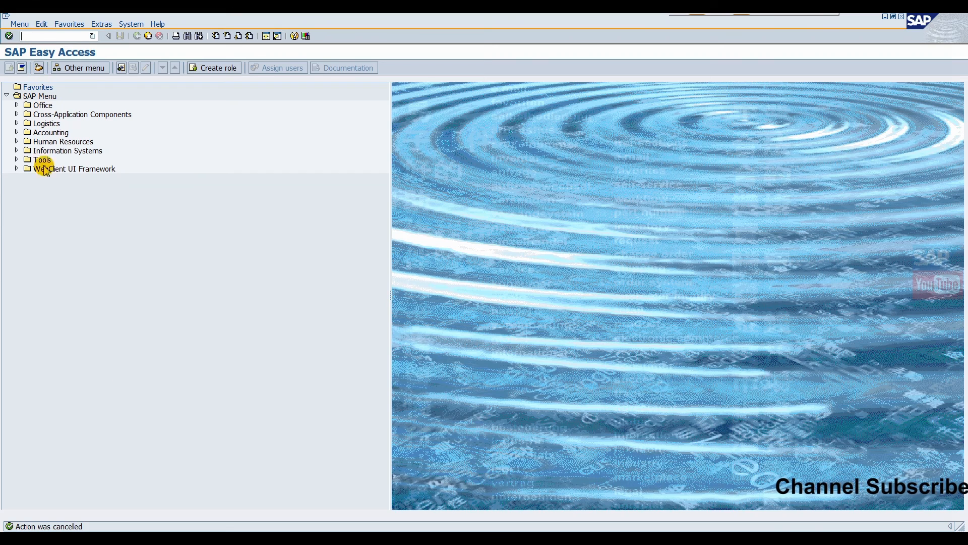
pyautogui.moveTo(105, 385)
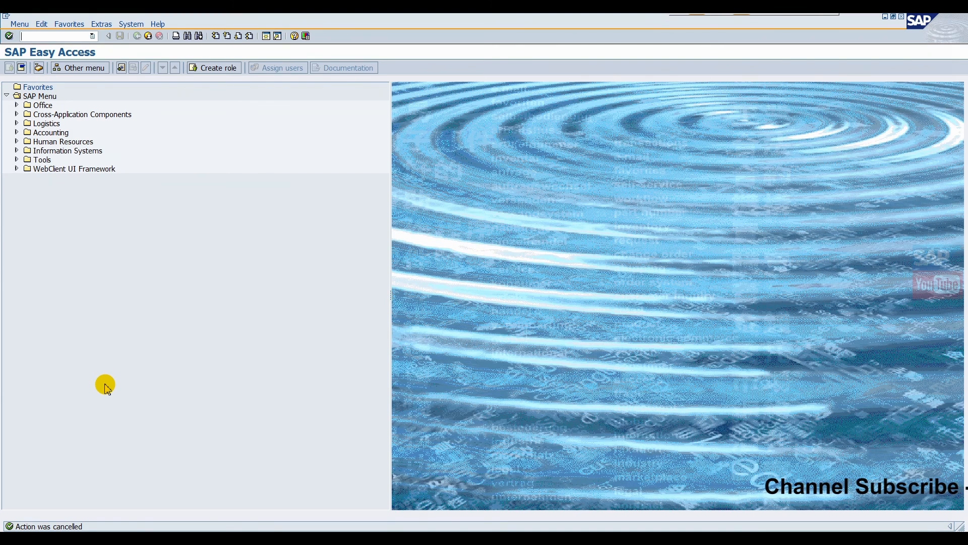
# Step: Run SMW0 and choose 'Binary data for WebRFC applications' to reach the object selection screen
pyautogui.write('smw0')
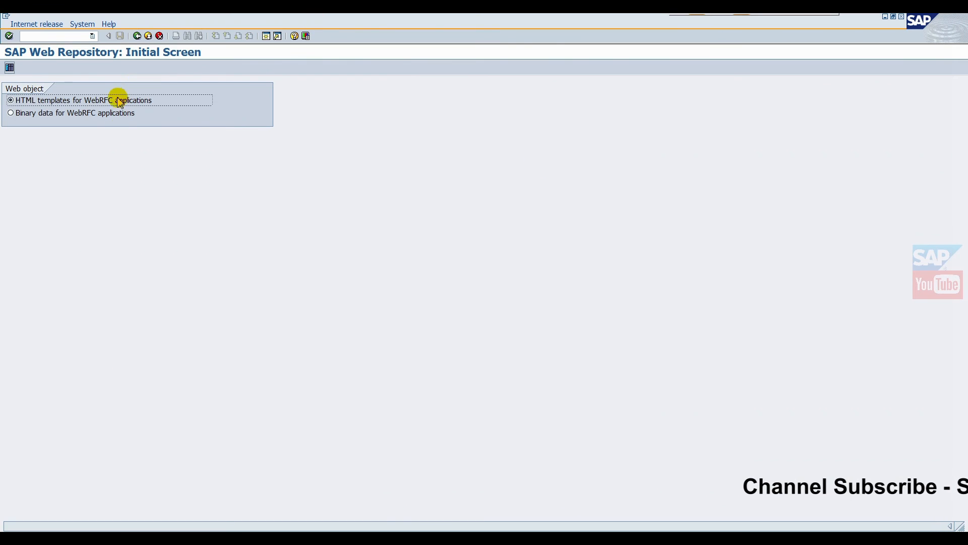
pyautogui.moveTo(111, 202)
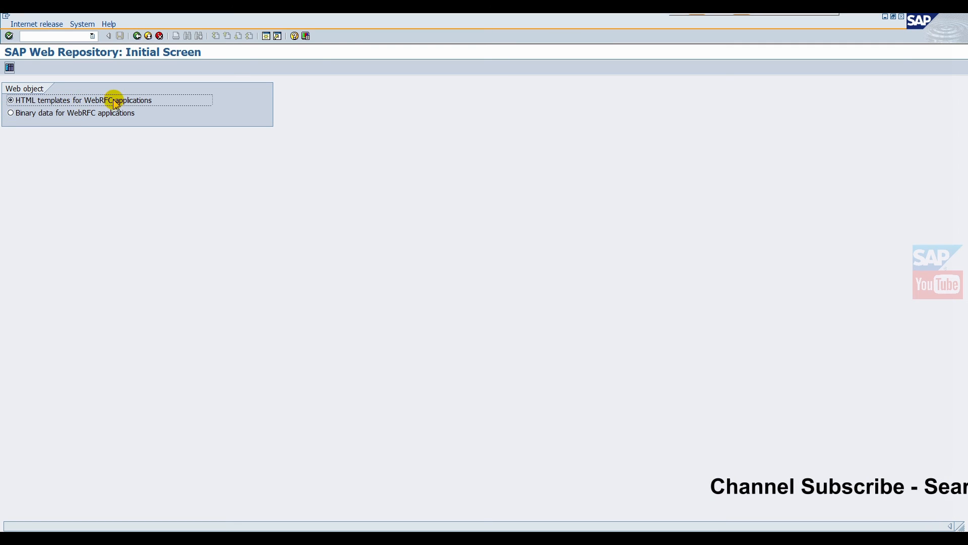
pyautogui.moveTo(9, 136)
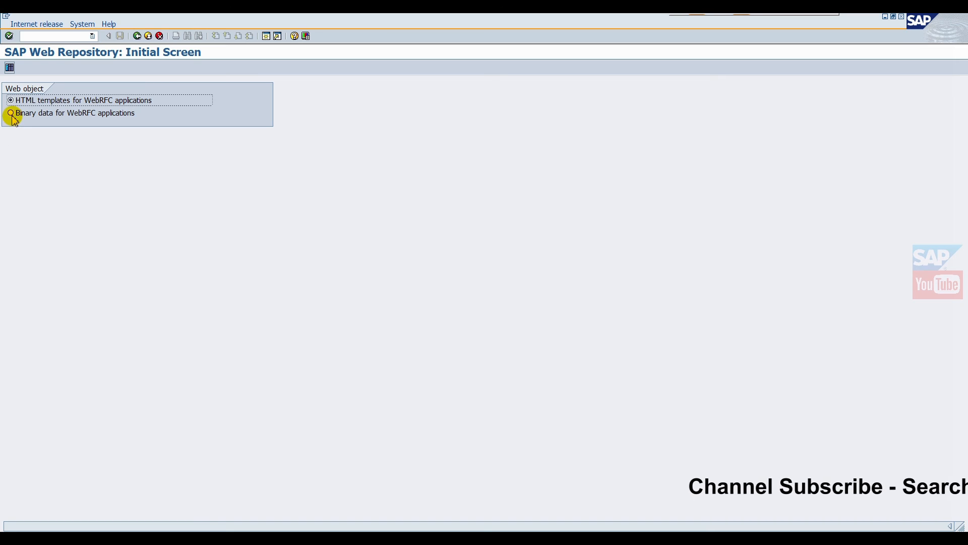
pyautogui.click(10, 113)
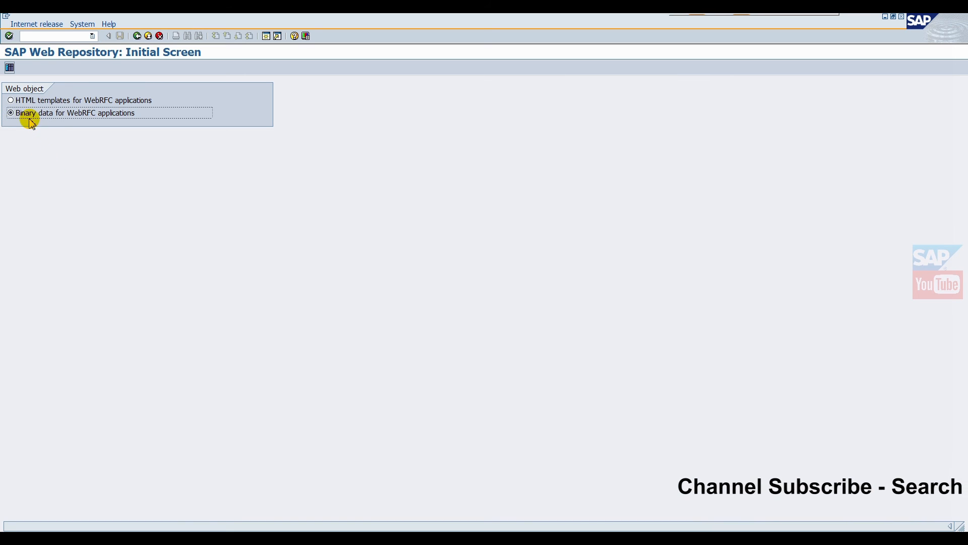
pyautogui.moveTo(68, 146)
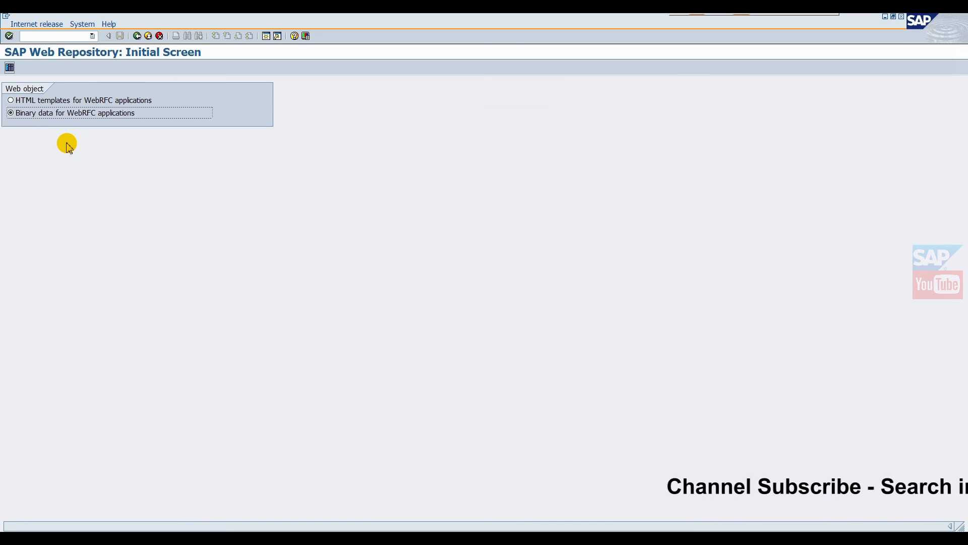
pyautogui.click(9, 68)
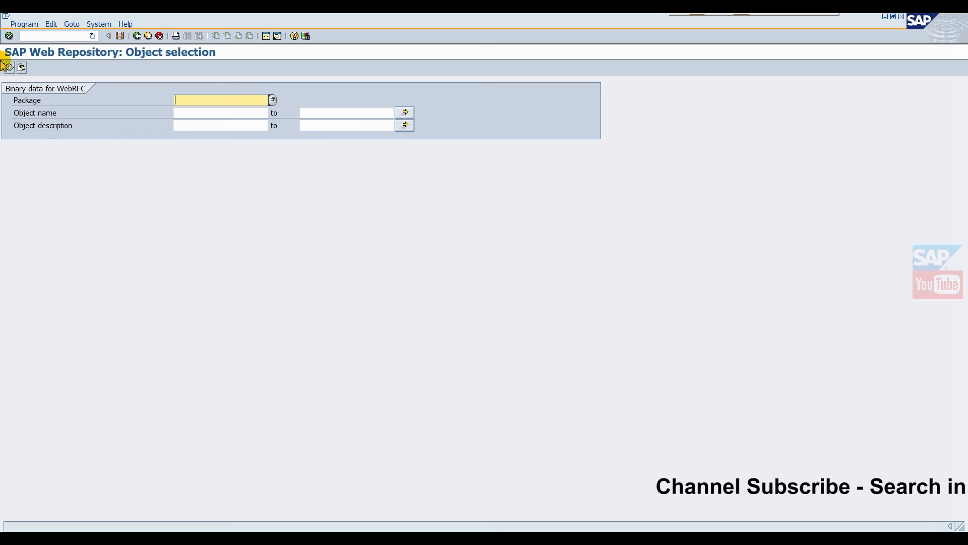
pyautogui.moveTo(335, 94)
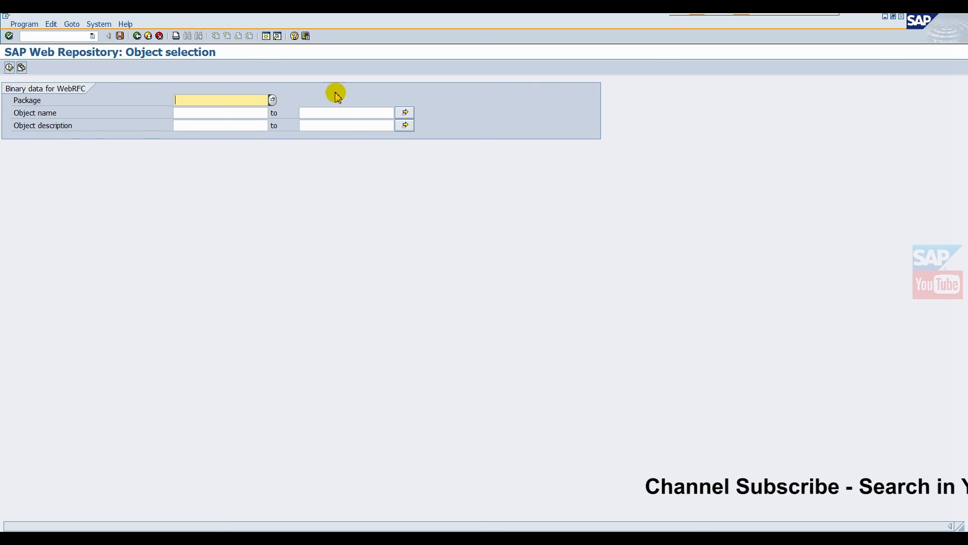
pyautogui.moveTo(5, 111)
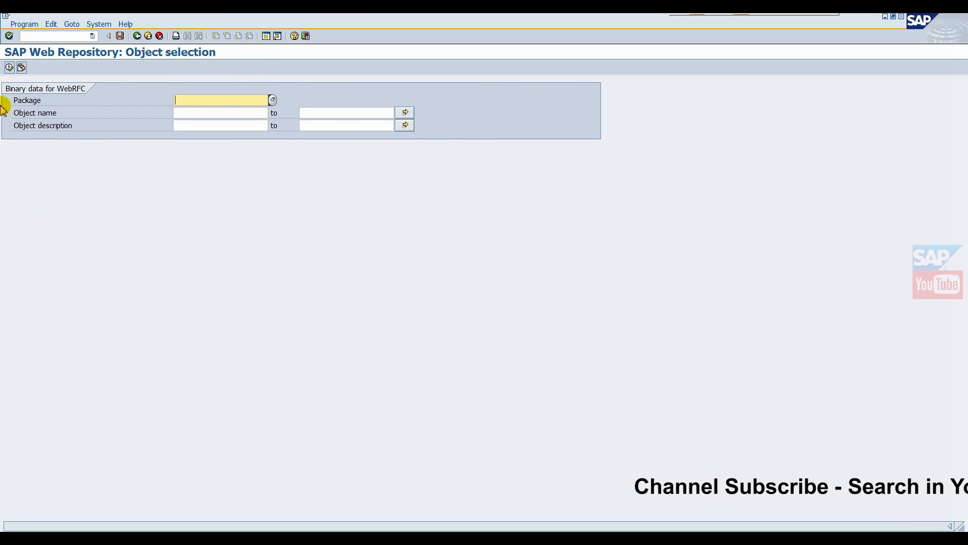
# Step: Execute the selection with blank fields to list all stored binary web objects
pyautogui.click(9, 67)
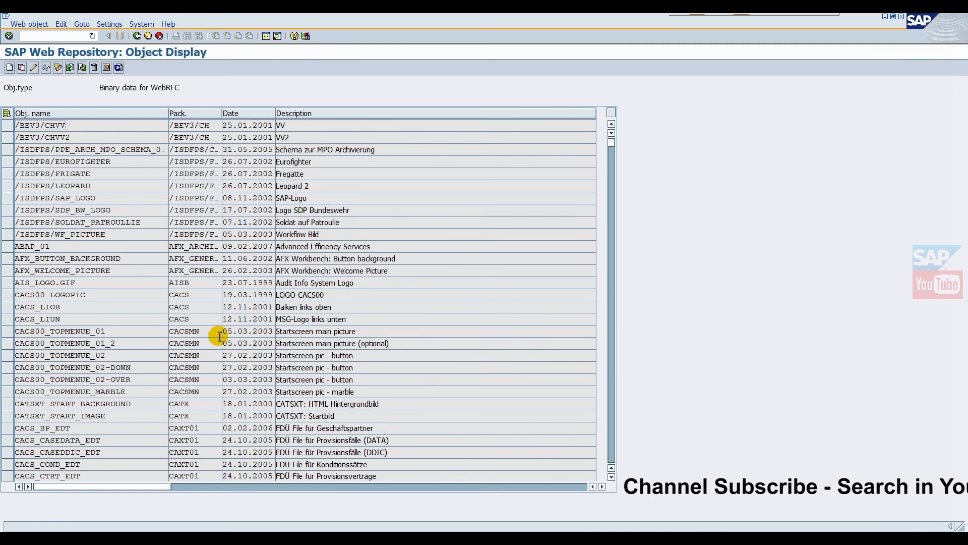
pyautogui.moveTo(310, 234)
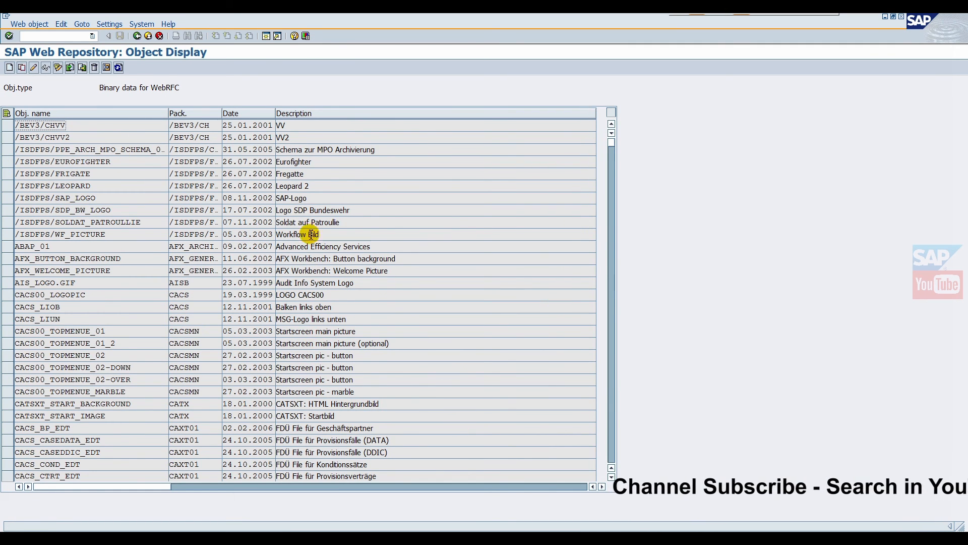
pyautogui.moveTo(485, 259)
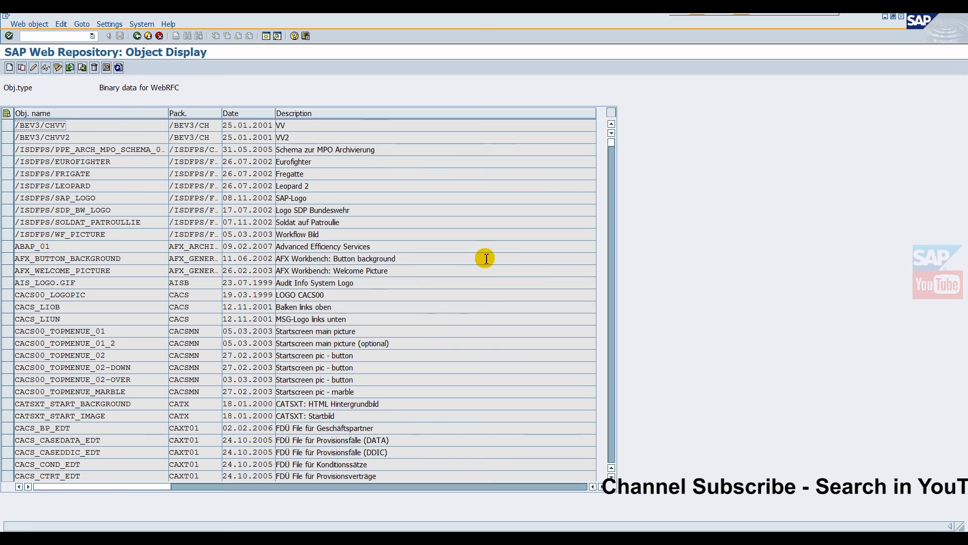
pyautogui.moveTo(683, 37)
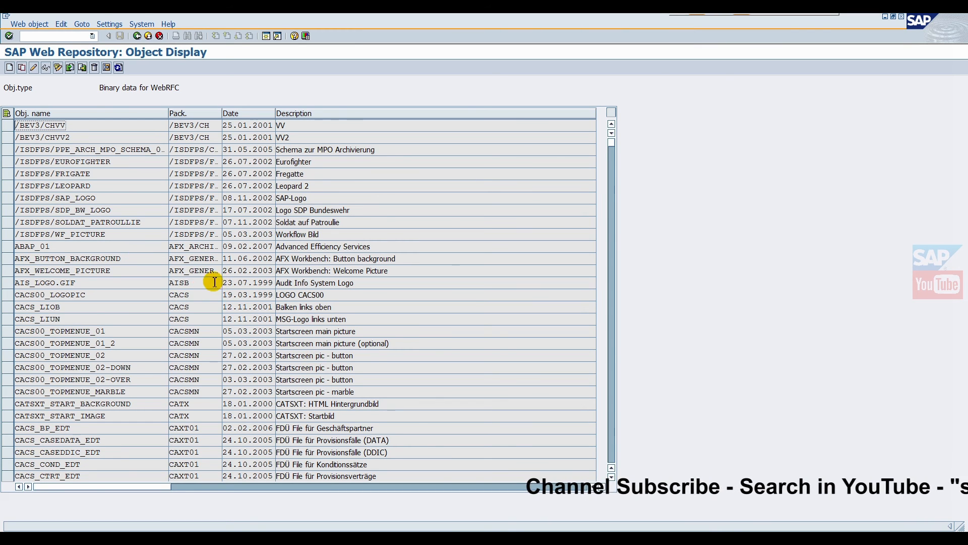
pyautogui.scroll(-3)
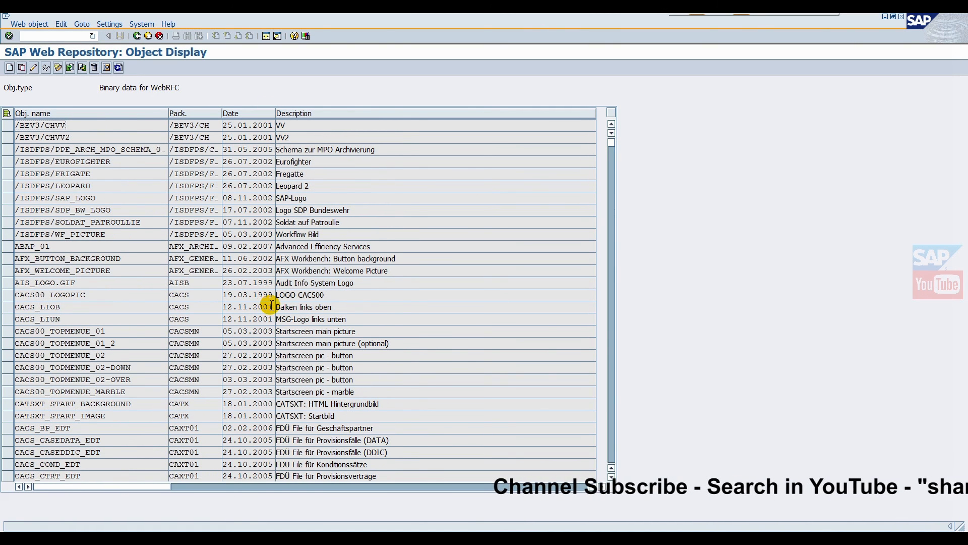
pyautogui.moveTo(260, 282)
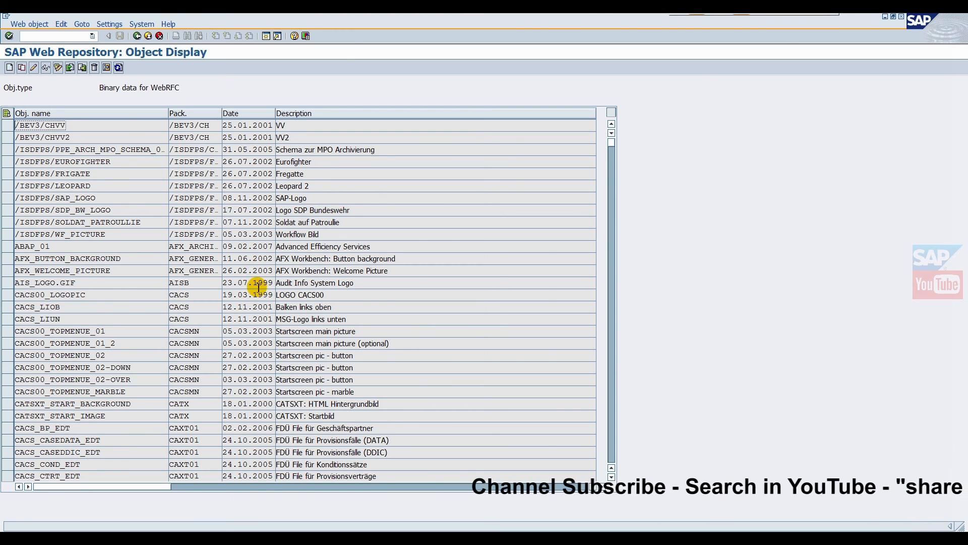
pyautogui.moveTo(105, 130)
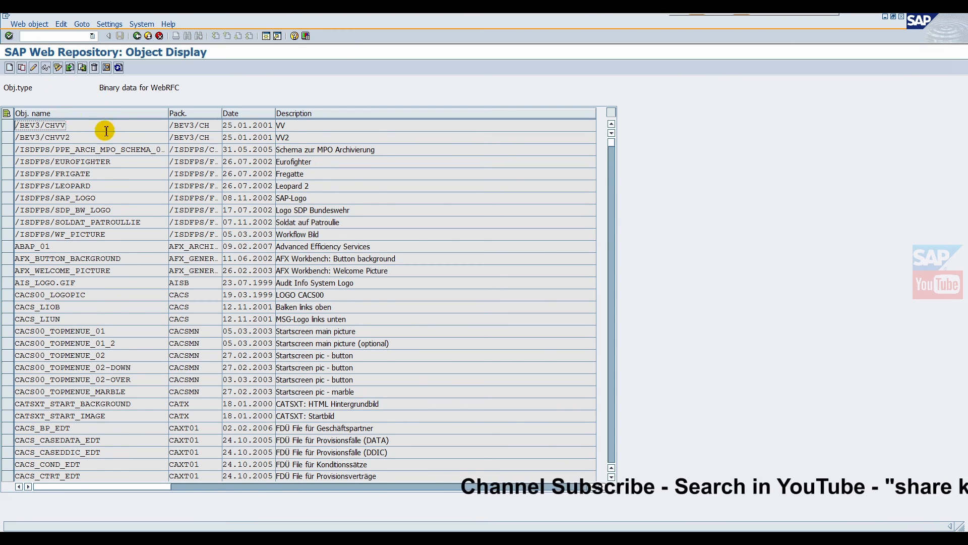
# Step: Bring up MIME type maintenance via Settings > Maintain MIME types
pyautogui.click(109, 23)
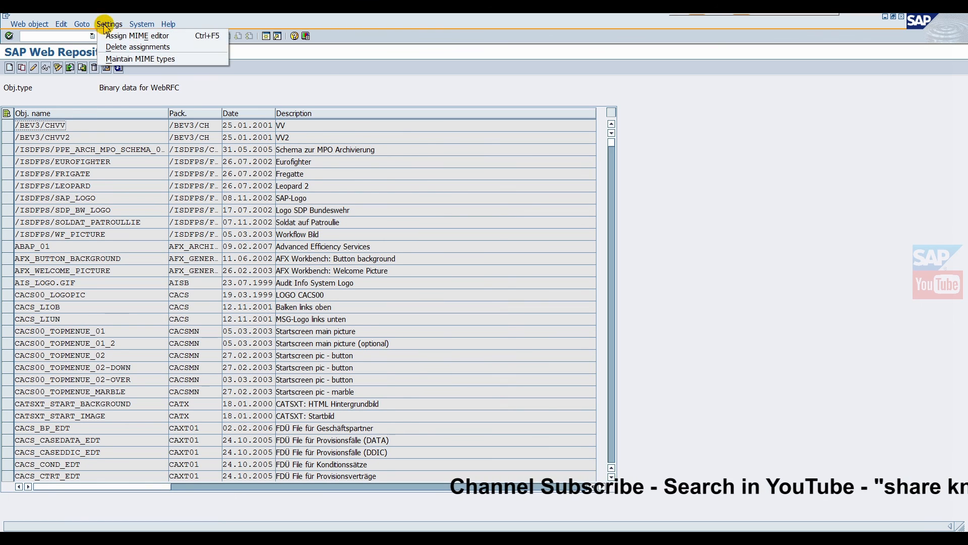
pyautogui.click(140, 58)
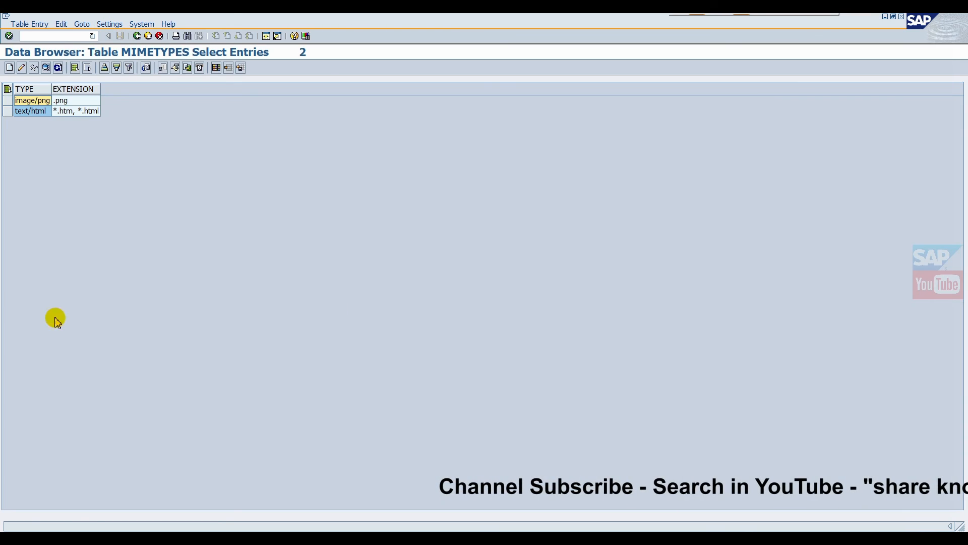
pyautogui.moveTo(134, 56)
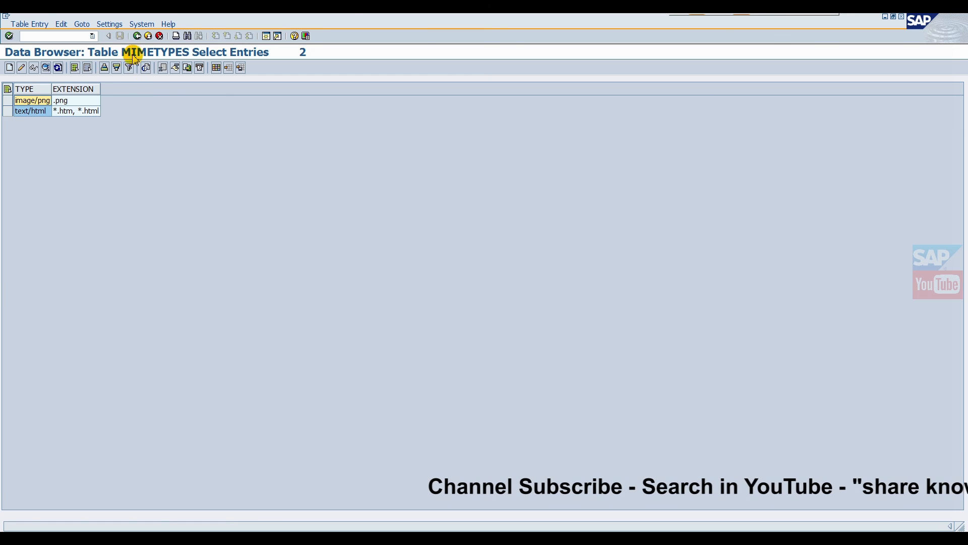
pyautogui.moveTo(160, 64)
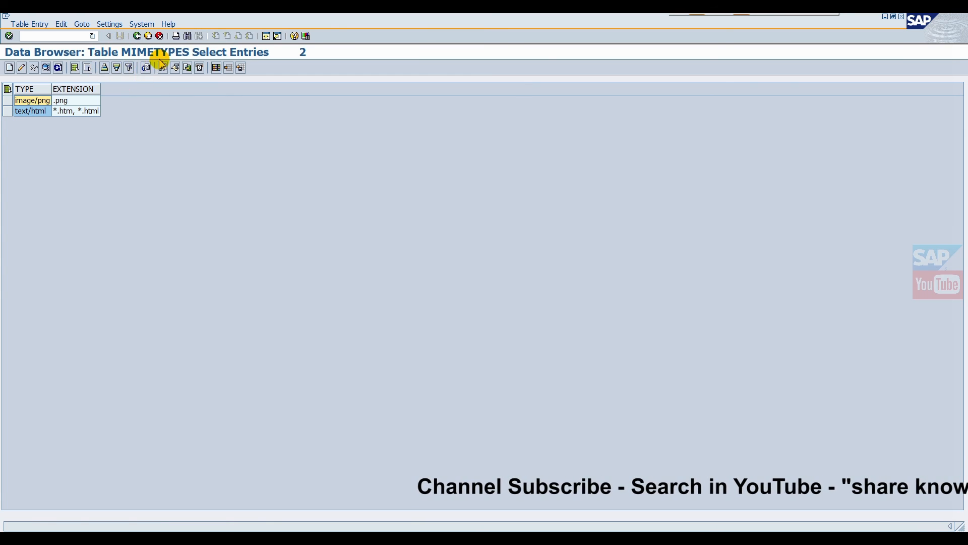
pyautogui.moveTo(165, 80)
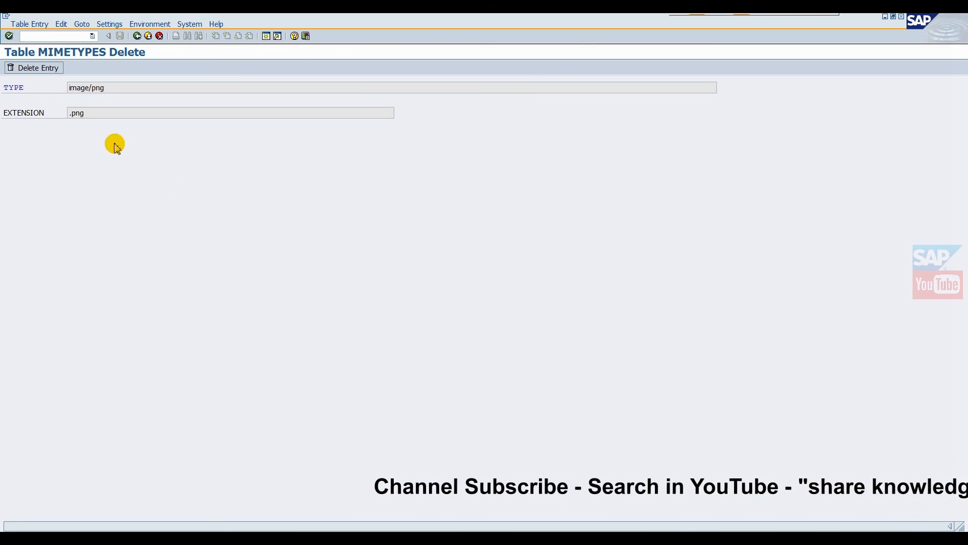
pyautogui.moveTo(136, 35)
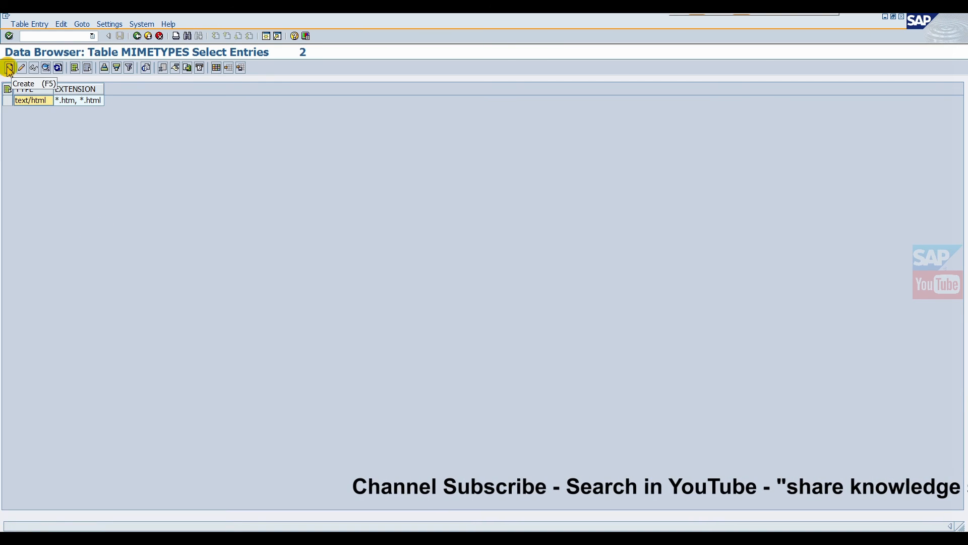
# Step: Insert MIME type image/jpg with extension .jpg, then return to the binary object list
pyautogui.click(8, 68)
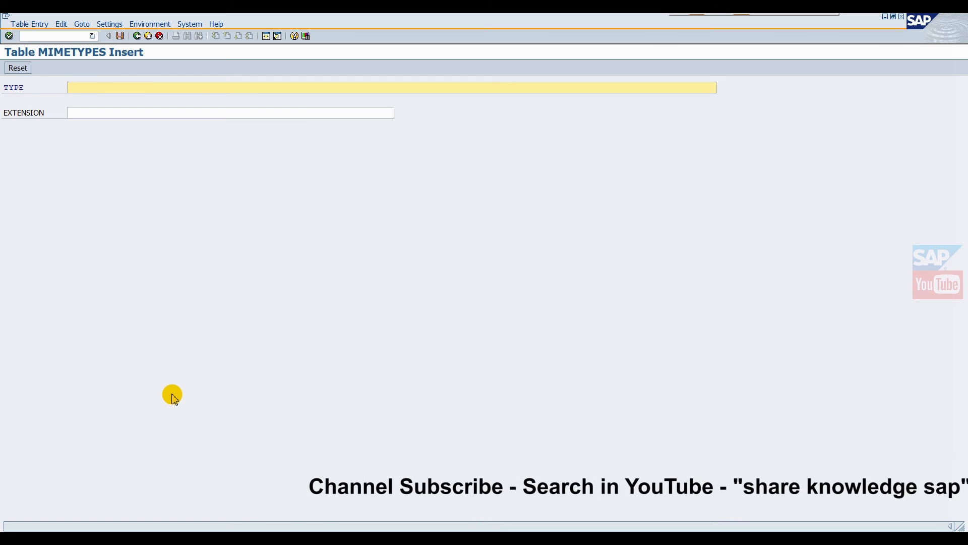
pyautogui.write('image')
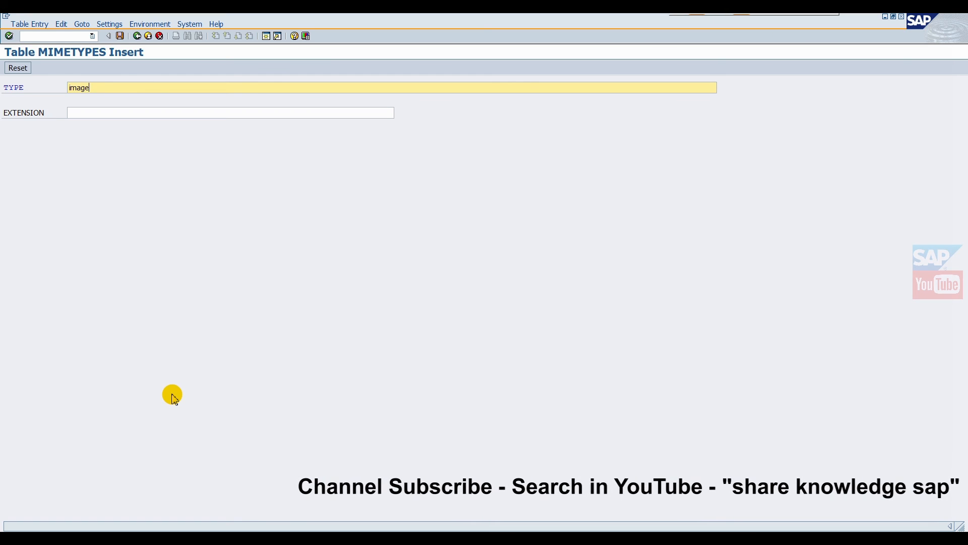
pyautogui.write('/')
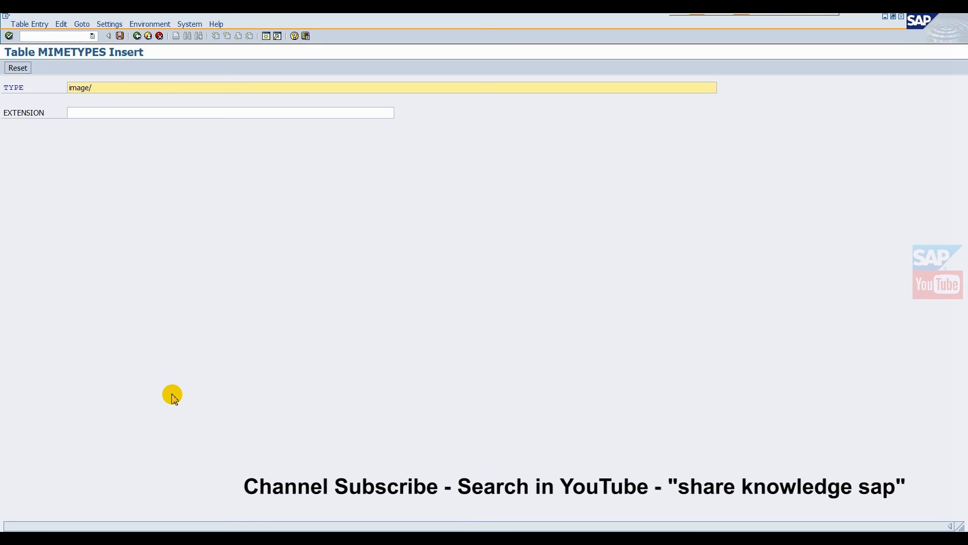
pyautogui.write('j')
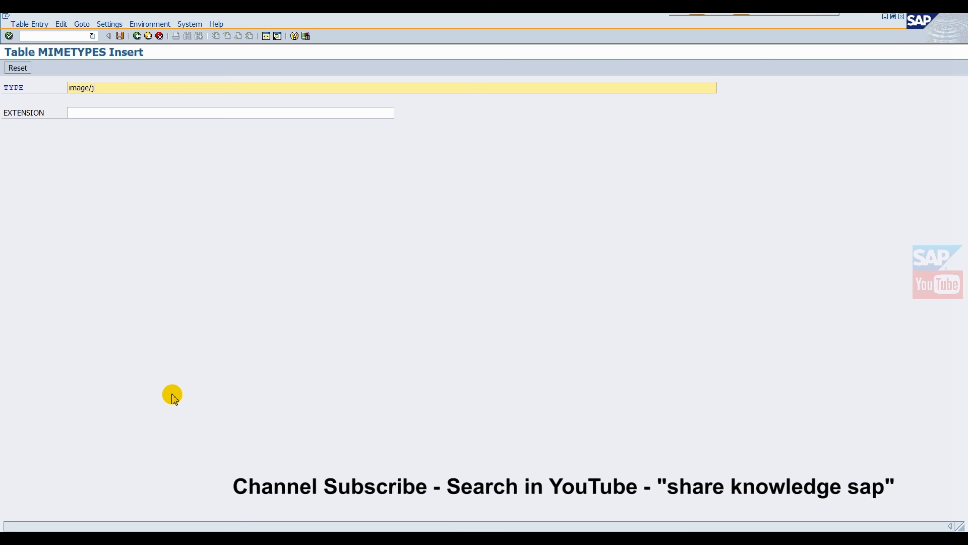
pyautogui.write('pg')
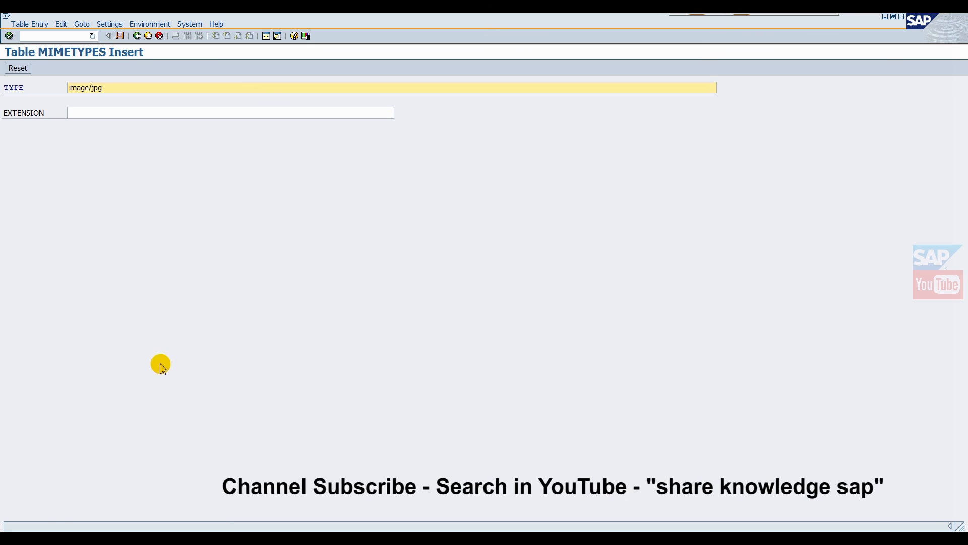
pyautogui.click(230, 112)
pyautogui.write('.jpg')
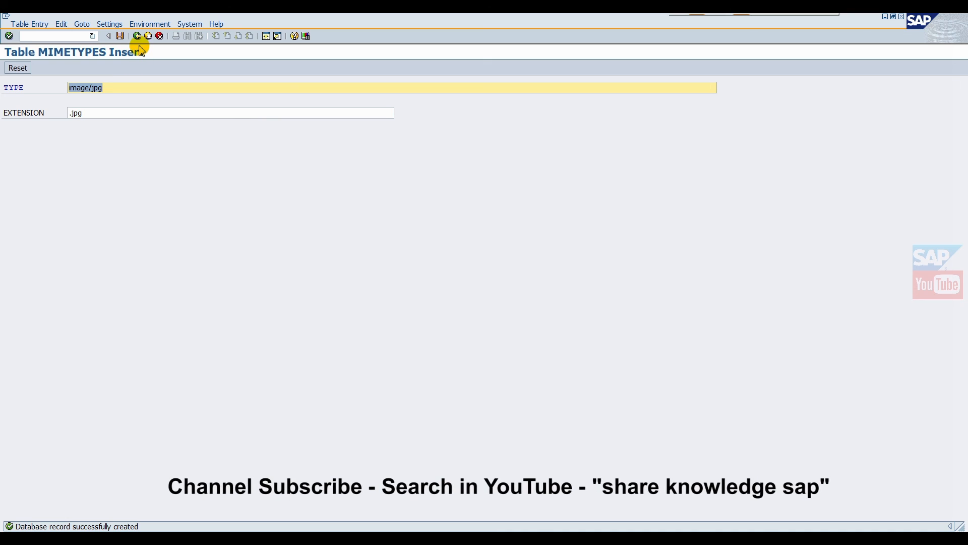
pyautogui.click(136, 35)
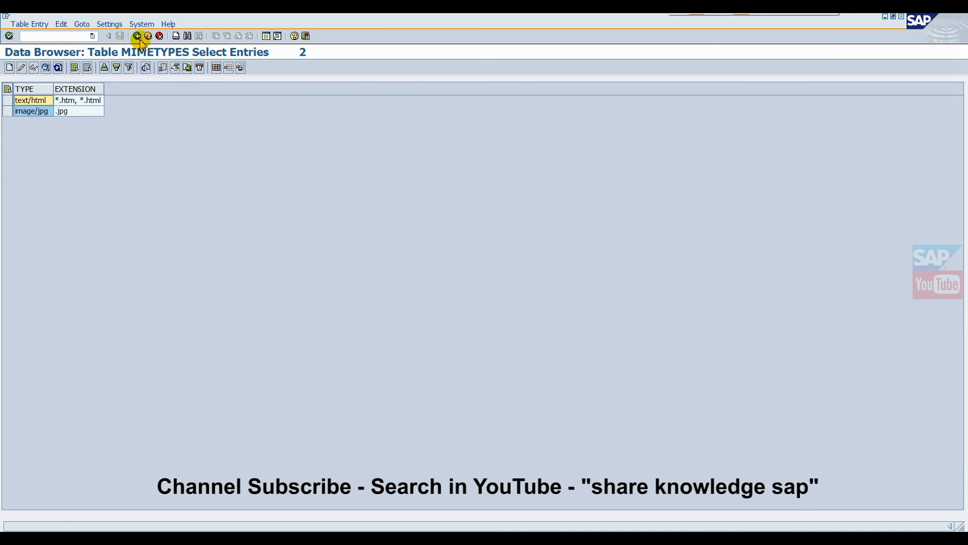
pyautogui.click(137, 35)
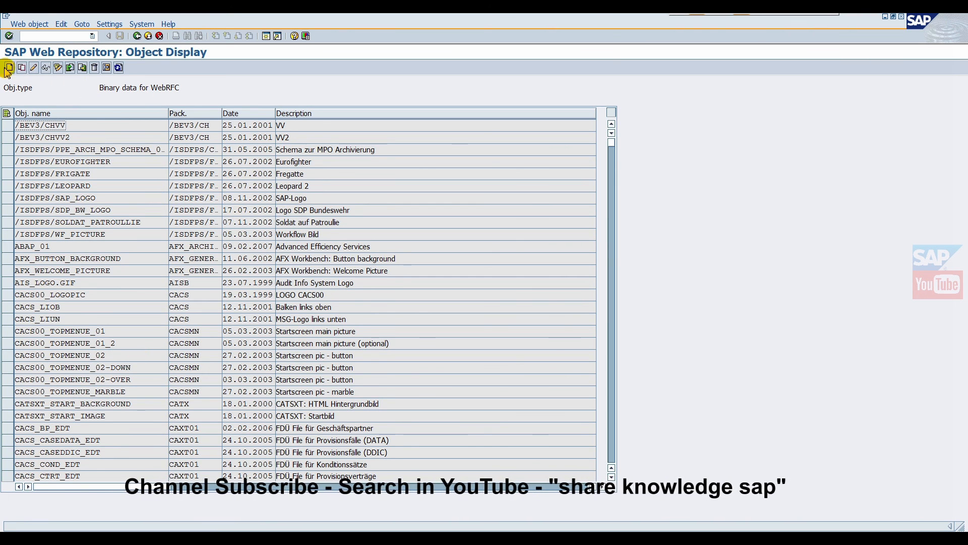
# Step: Create web object zst1.jpg with description test and start importing its file
pyautogui.click(9, 67)
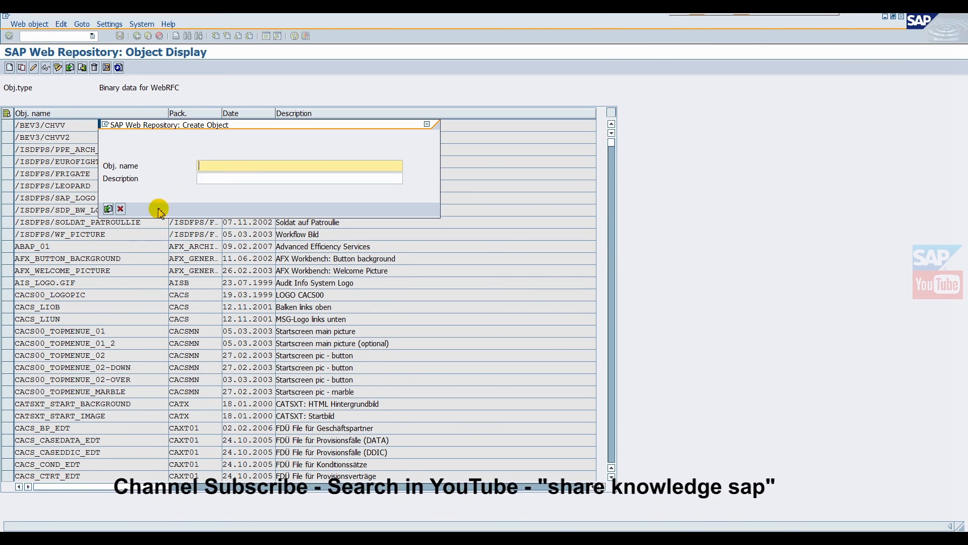
pyautogui.moveTo(253, 272)
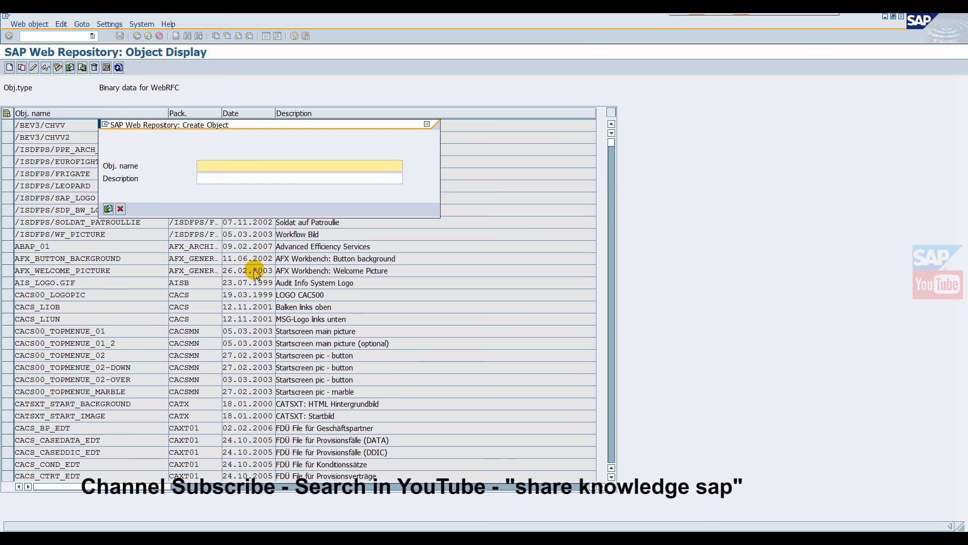
pyautogui.write('z')
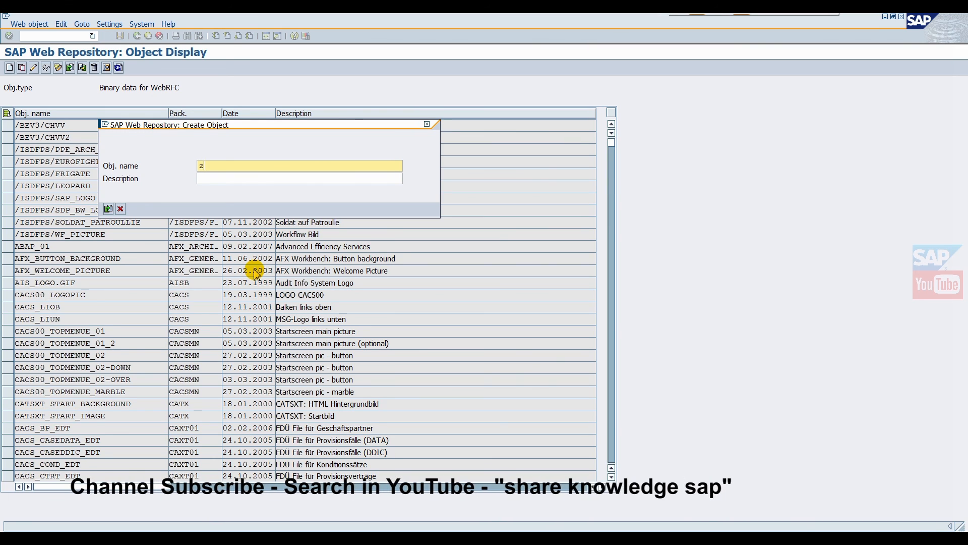
pyautogui.write('st')
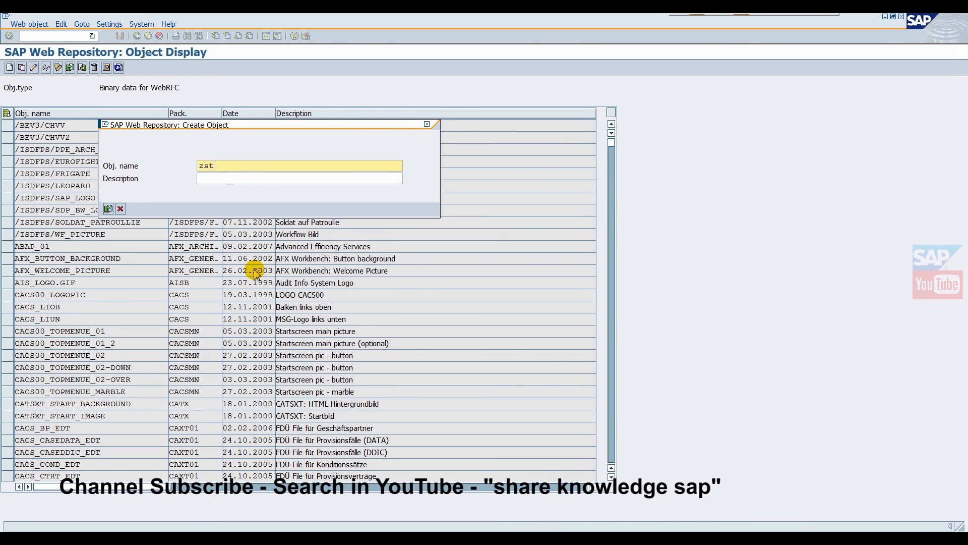
pyautogui.write('1.')
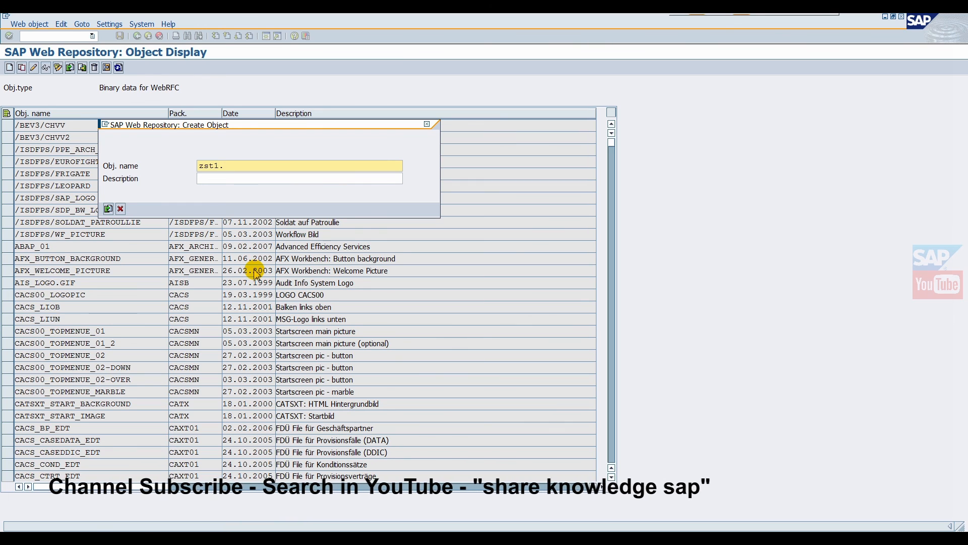
pyautogui.write('jpg')
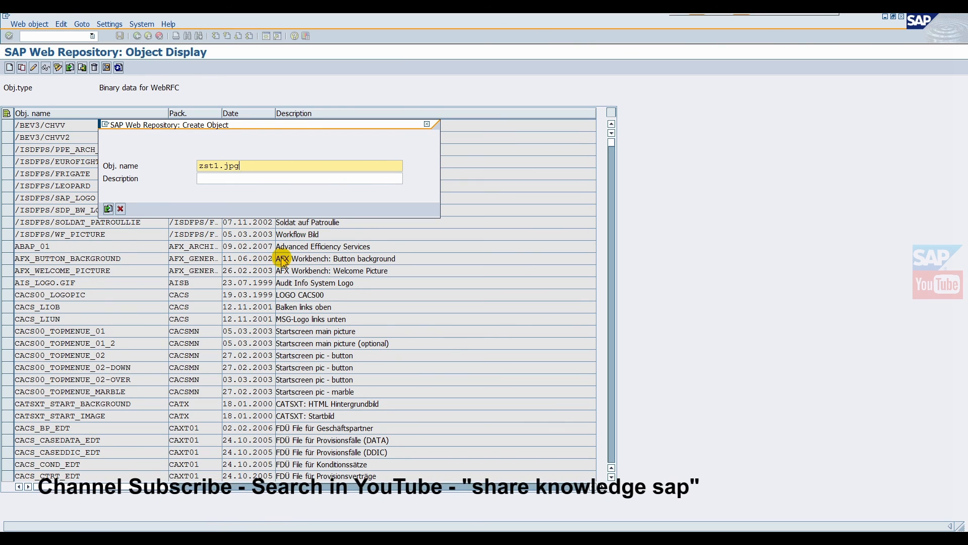
pyautogui.click(298, 178)
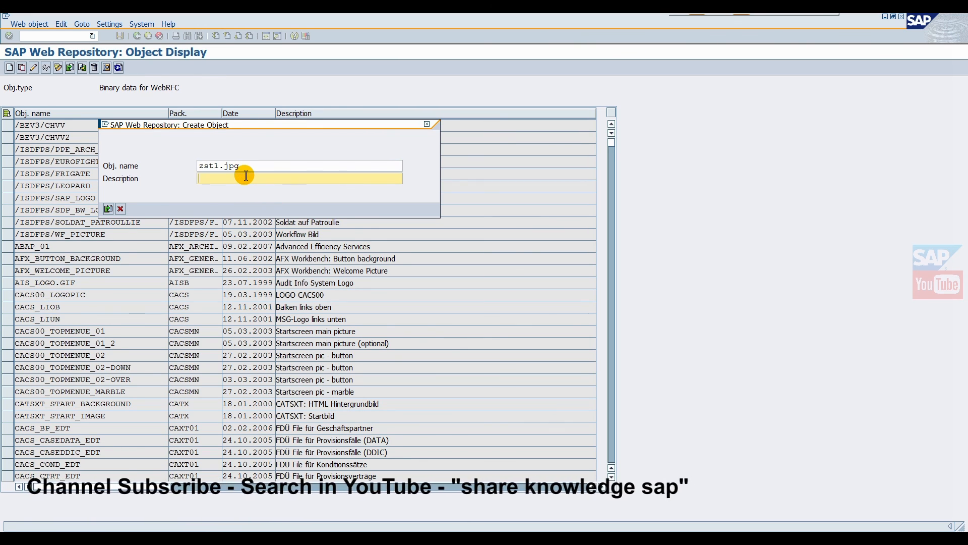
pyautogui.write('test')
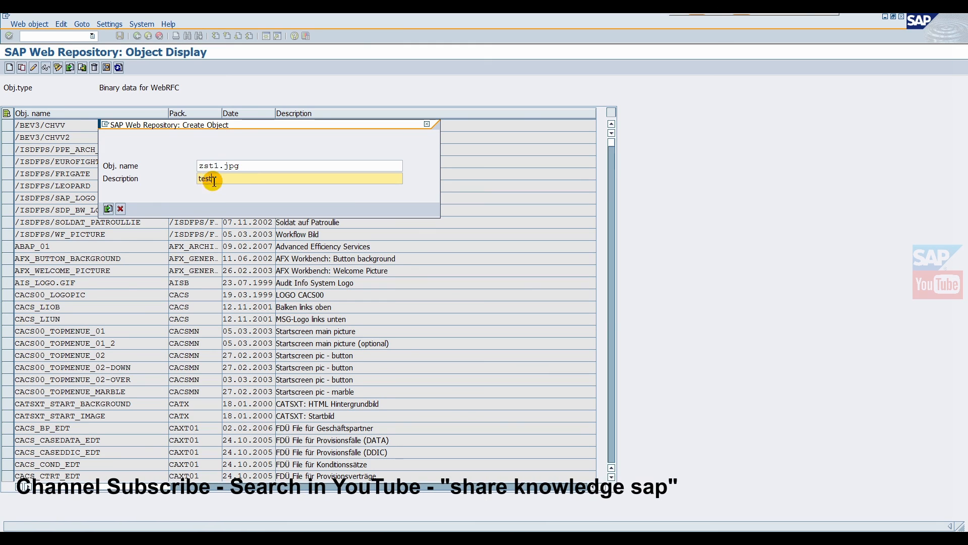
pyautogui.moveTo(255, 163)
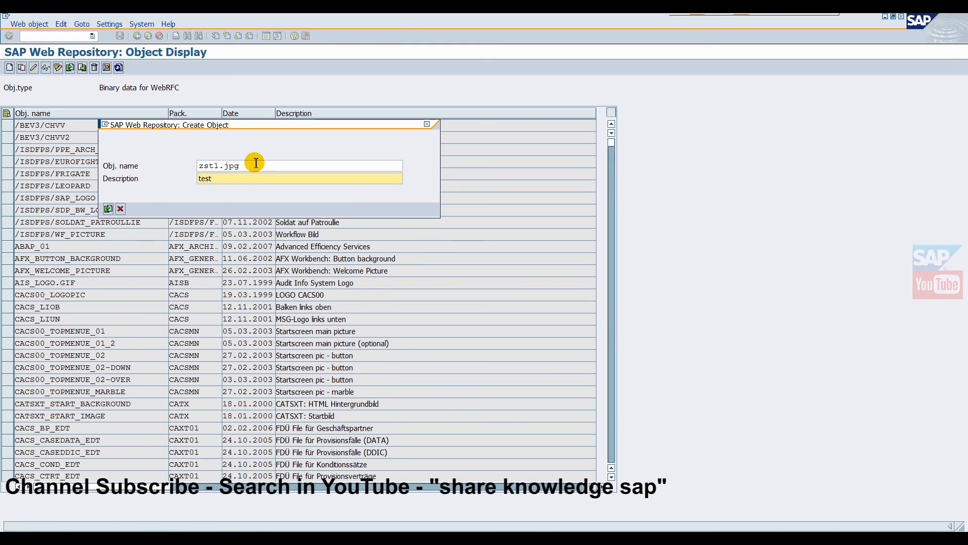
pyautogui.click(298, 165)
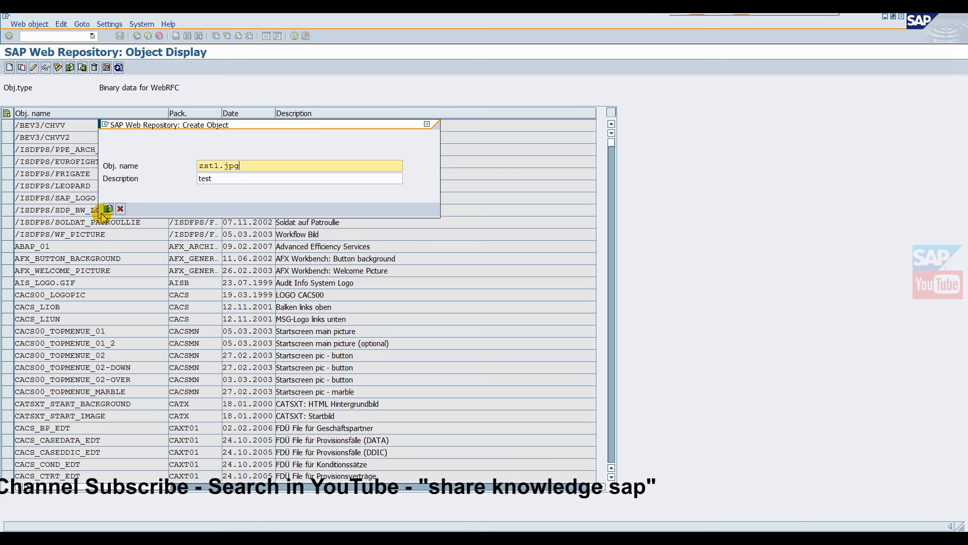
pyautogui.moveTo(109, 209)
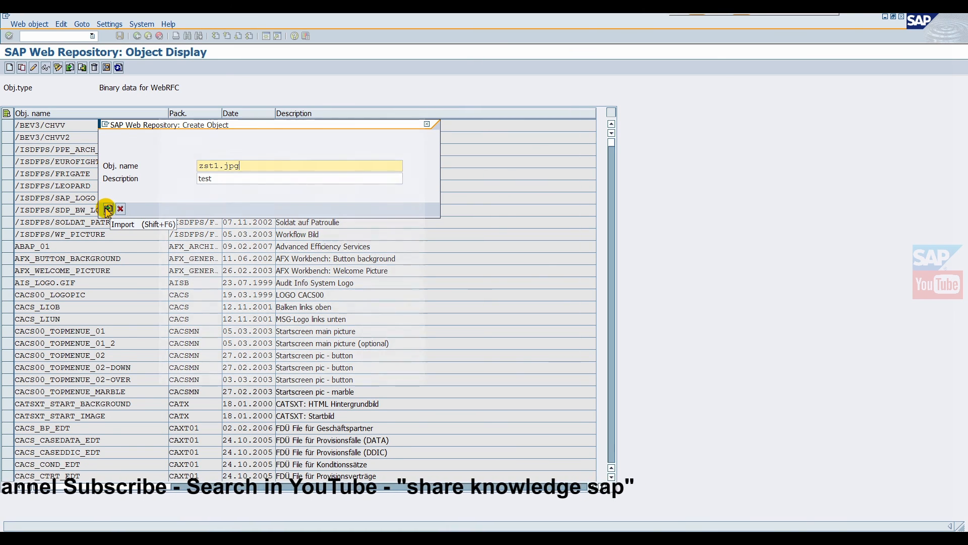
pyautogui.click(107, 209)
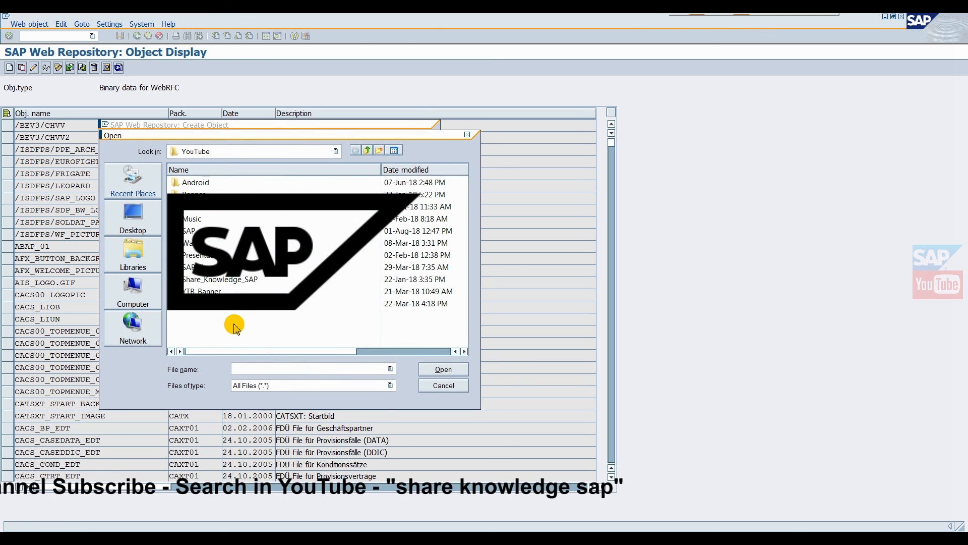
# Step: Upload the YTB_Banner image and save ZST1.JPG as a local object
pyautogui.click(204, 291)
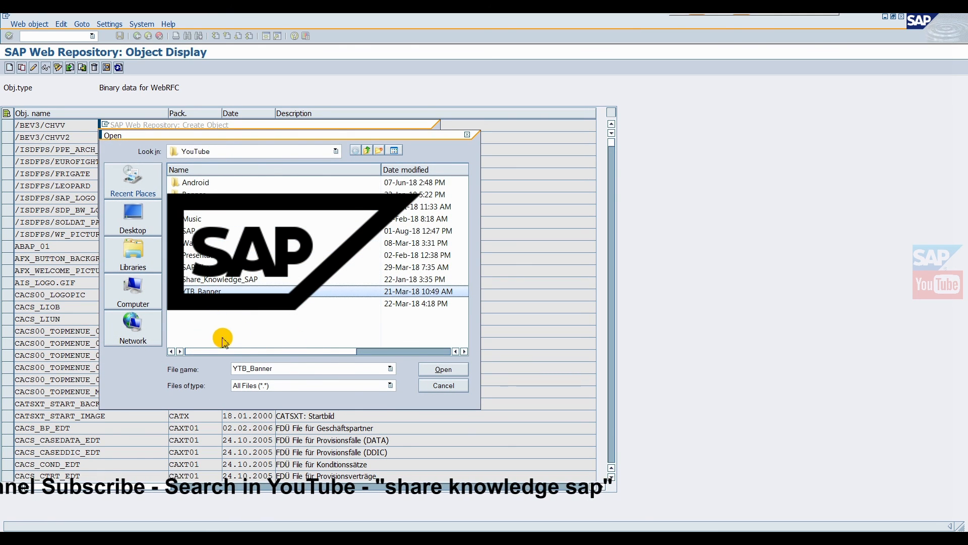
pyautogui.click(442, 369)
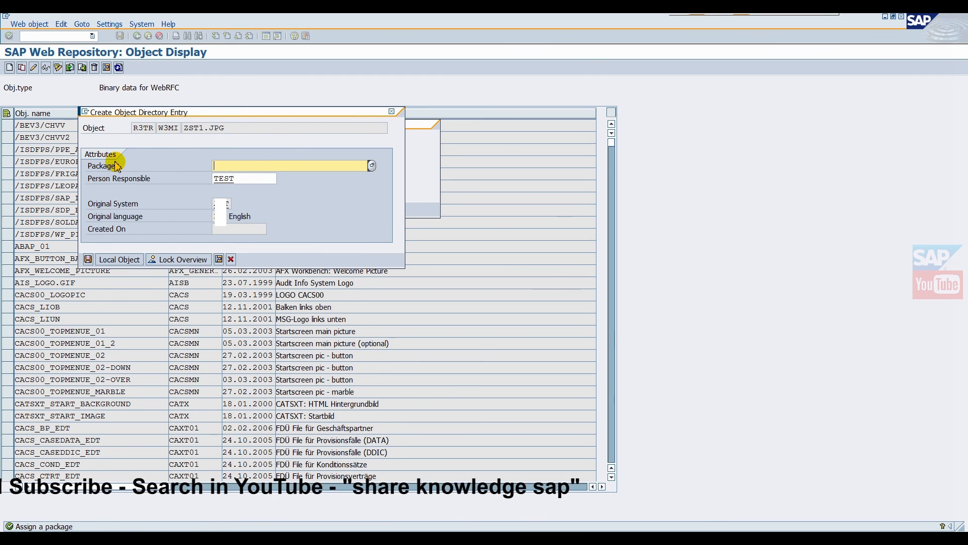
pyautogui.click(119, 260)
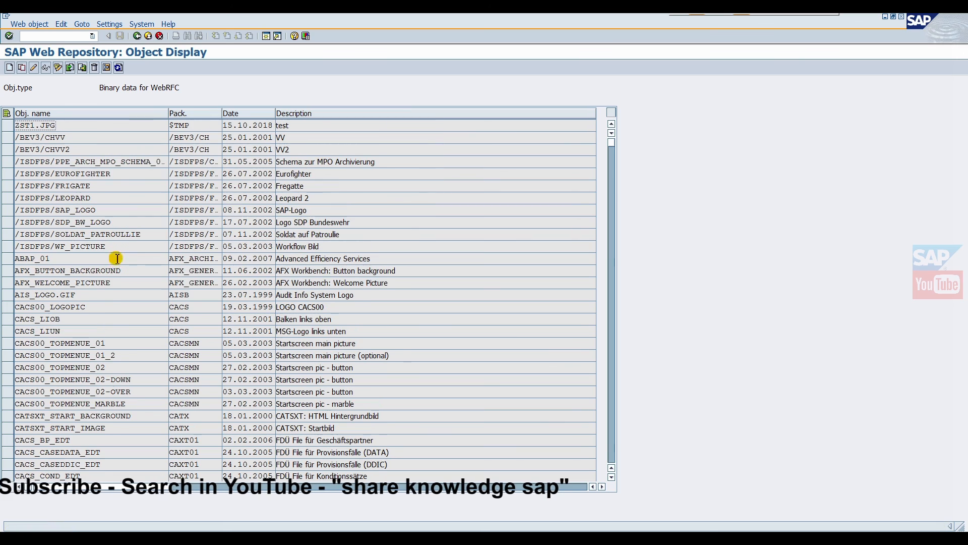
pyautogui.click(35, 125)
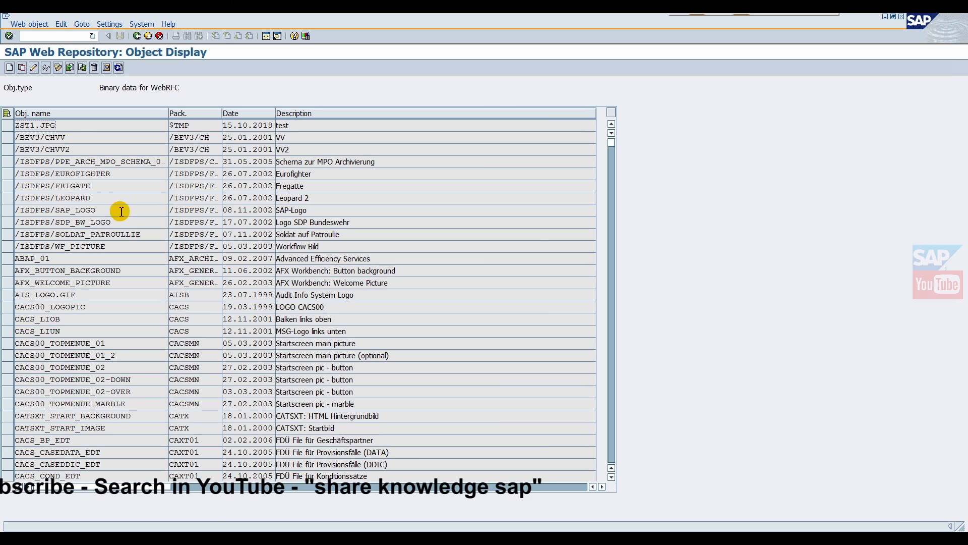
pyautogui.moveTo(106, 203)
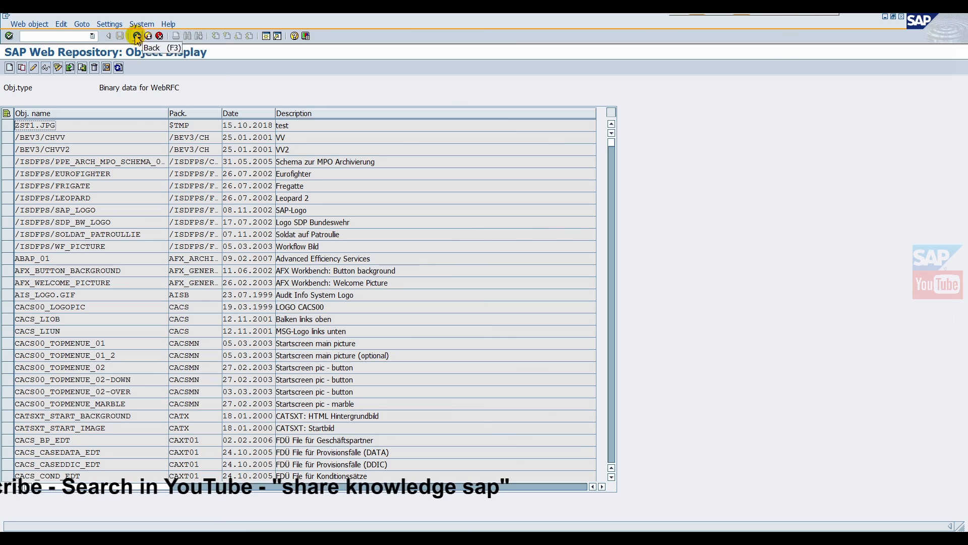
# Step: Run SM30 and maintain table SSM_CUST, confirming the cross-client popup
pyautogui.click(135, 35)
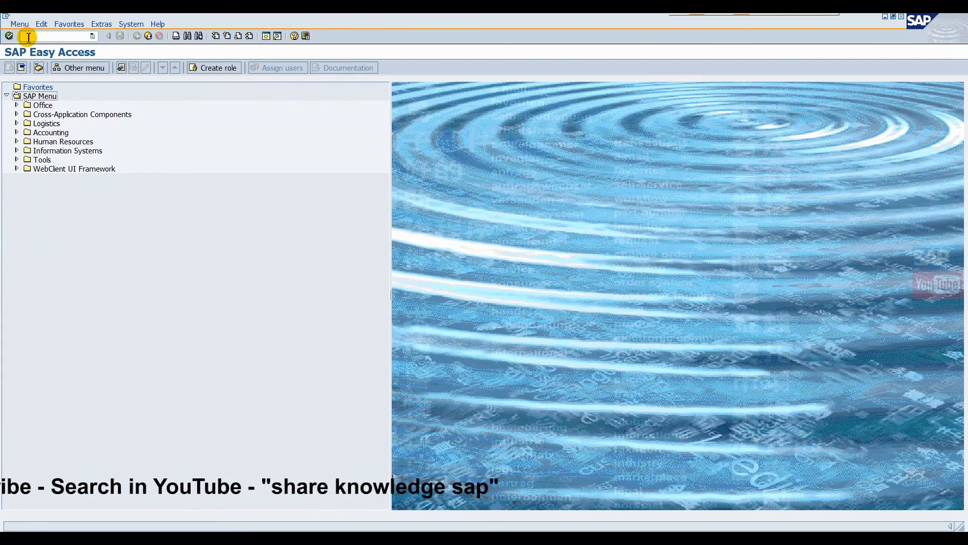
pyautogui.write('sm')
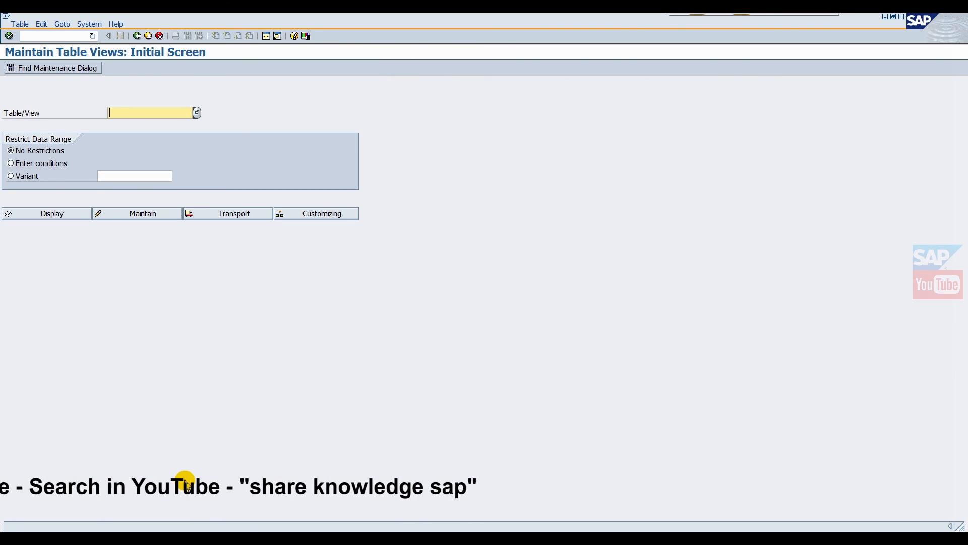
pyautogui.write('ssm_')
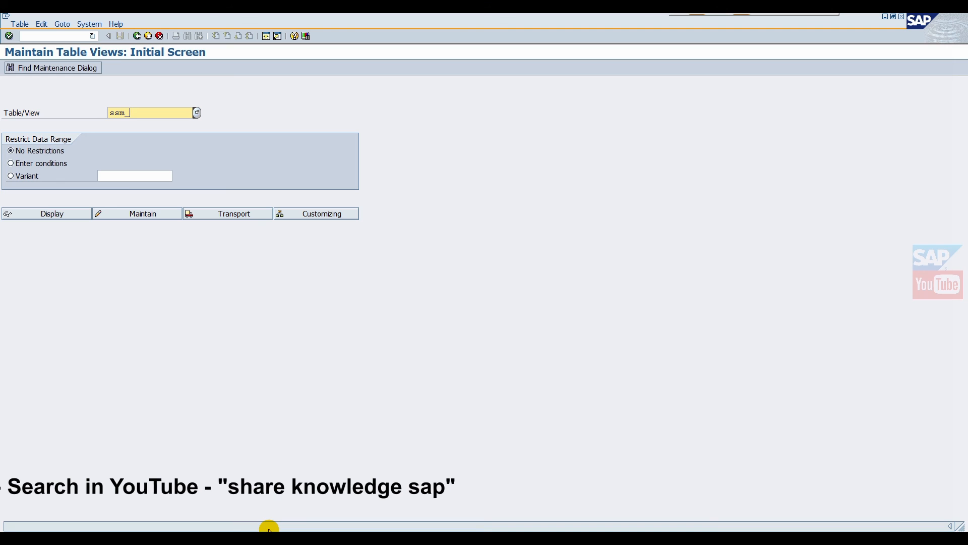
pyautogui.write('cust')
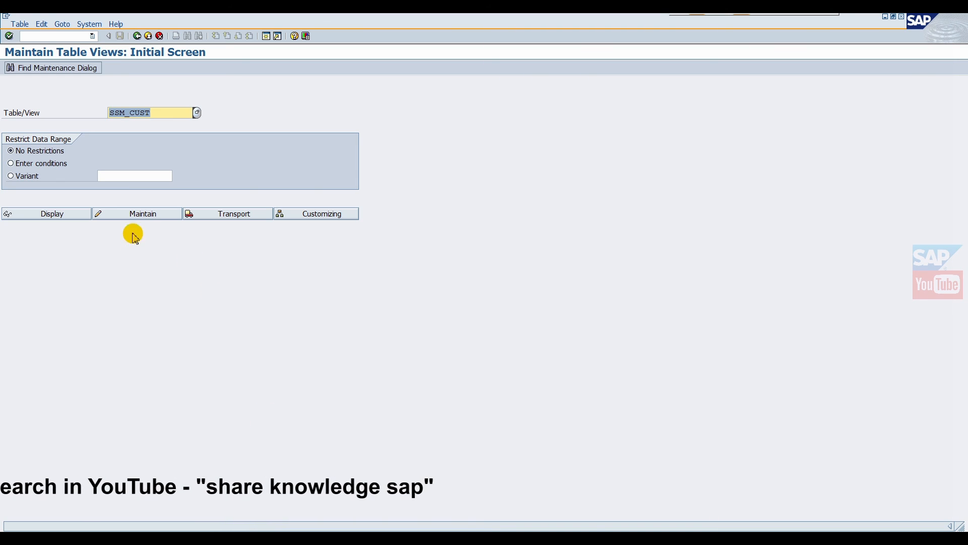
pyautogui.click(142, 213)
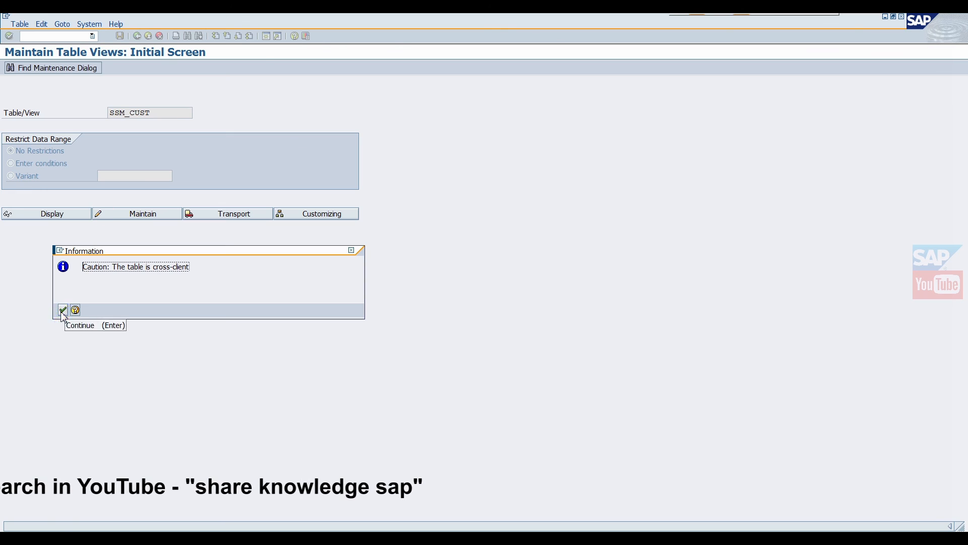
pyautogui.click(63, 309)
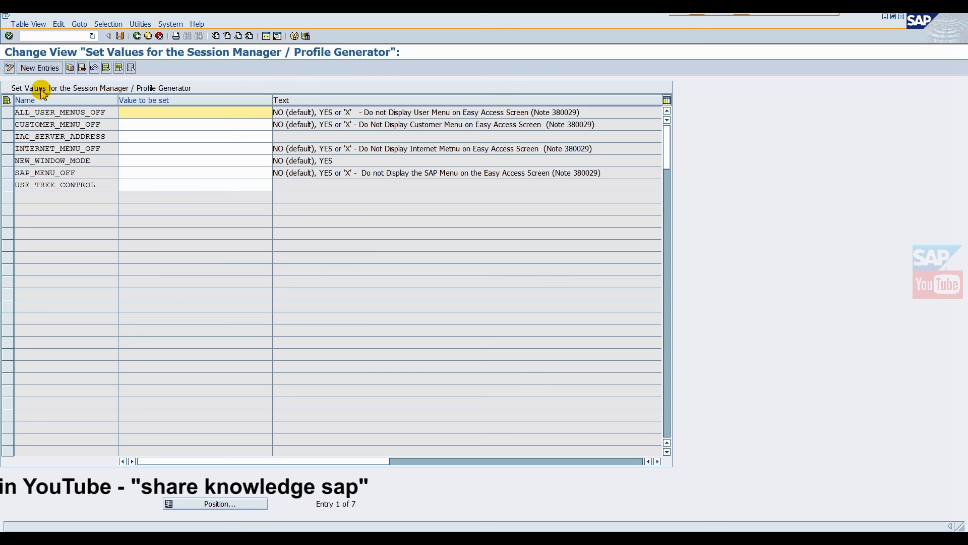
pyautogui.moveTo(39, 67)
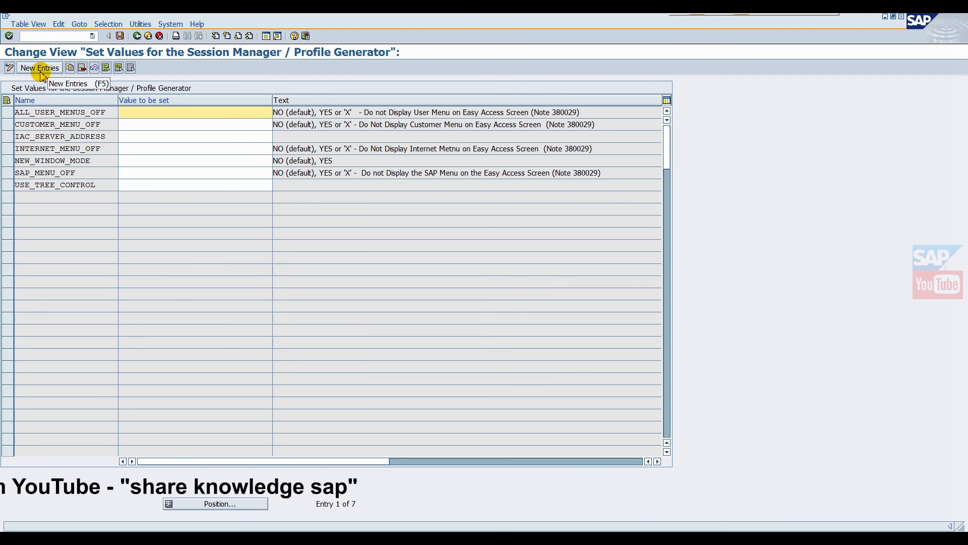
# Step: Add new entries START_IMAGE = ZST1.JPG and RESIZE_IMAGE = no
pyautogui.click(40, 68)
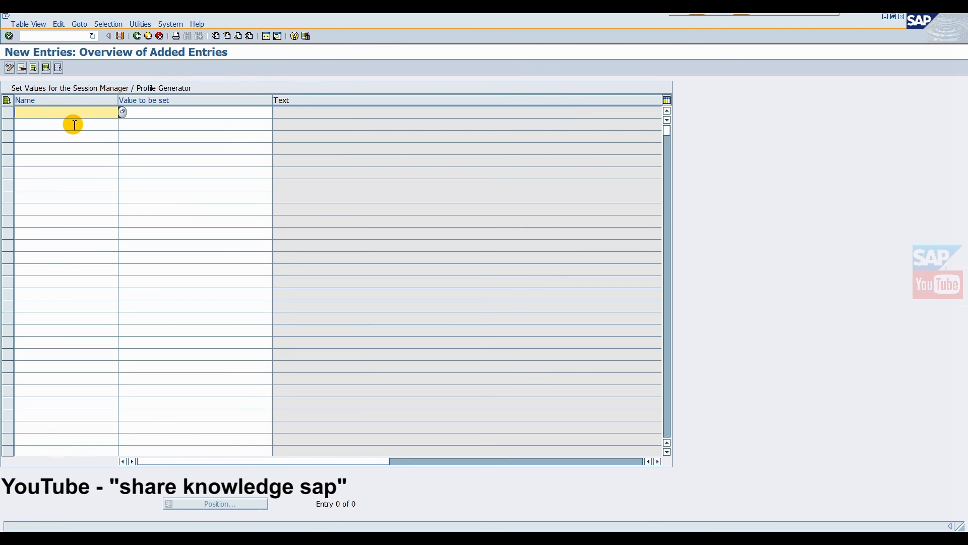
pyautogui.write('s')
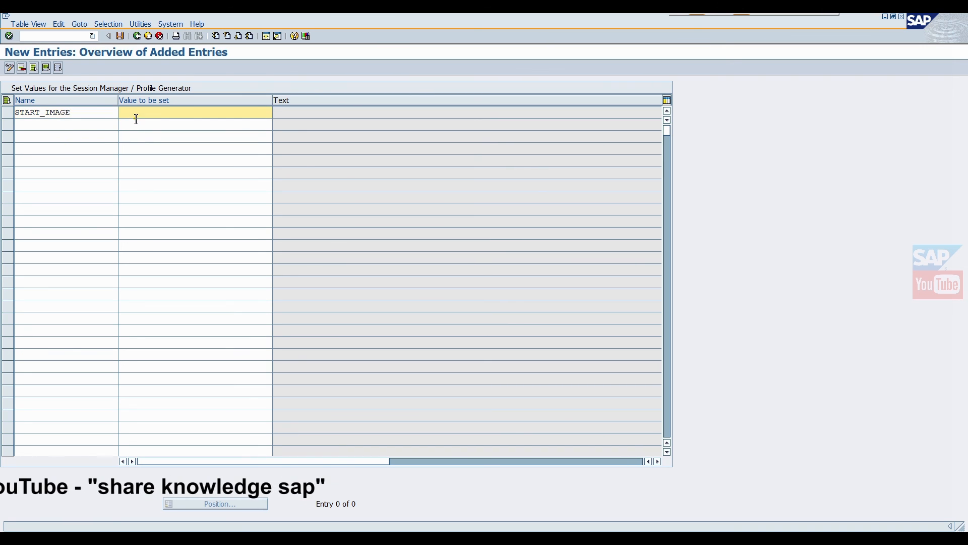
pyautogui.write('ZST1.JPG')
pyautogui.click(66, 124)
pyautogui.write('r')
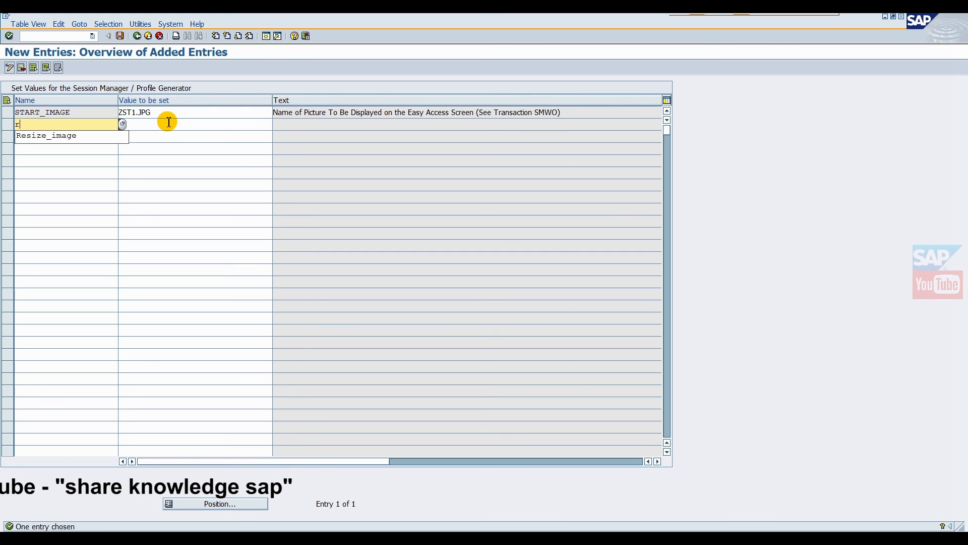
pyautogui.click(45, 135)
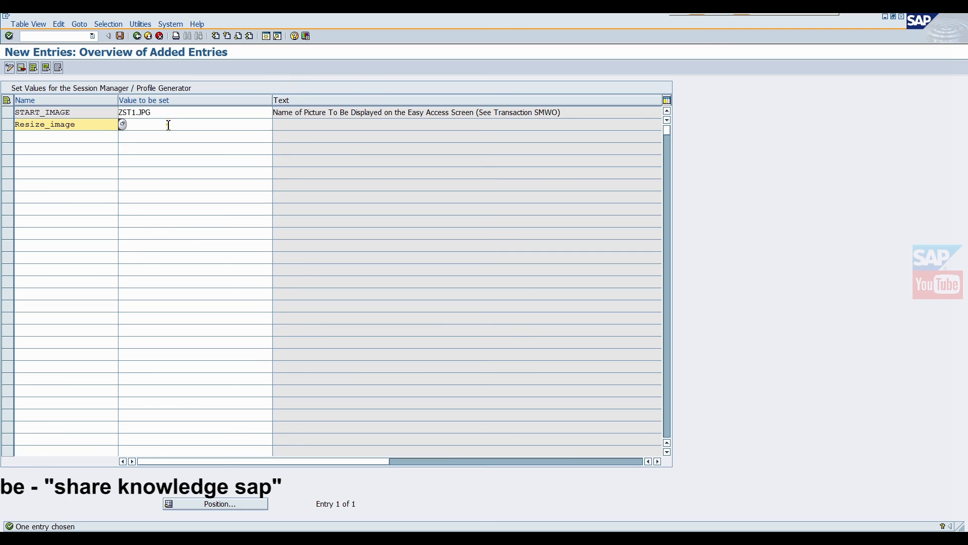
pyautogui.click(185, 123)
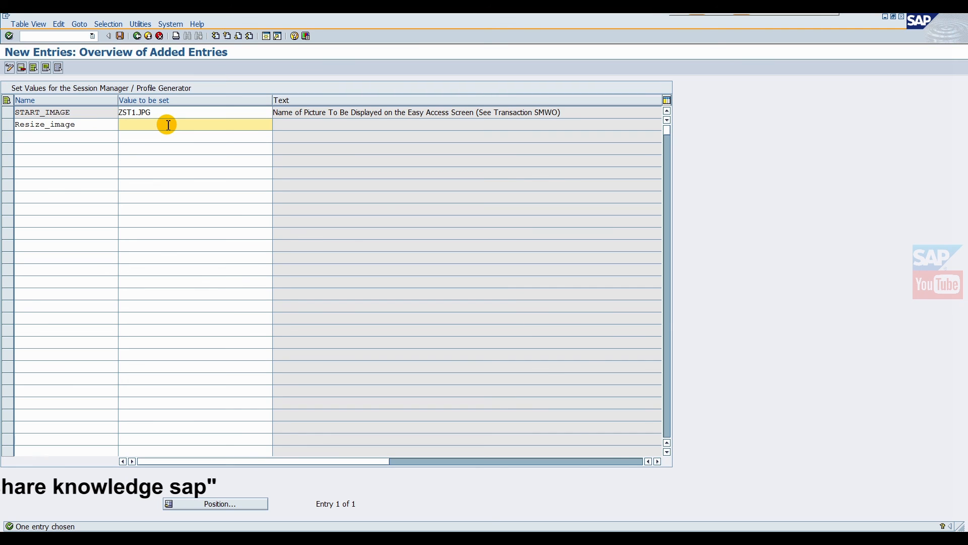
pyautogui.write('no')
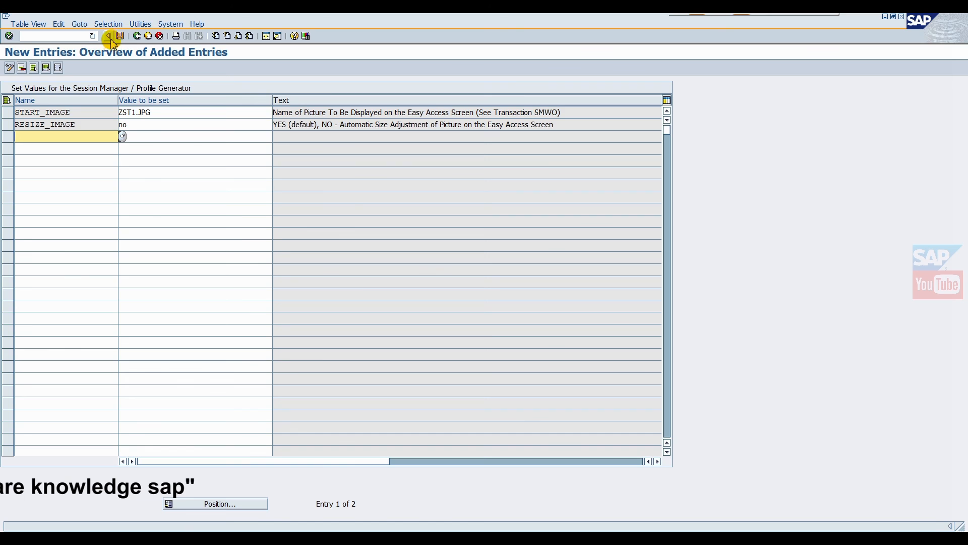
# Step: Save the entries under a new workbench request described bc and go back to table selection
pyautogui.click(119, 36)
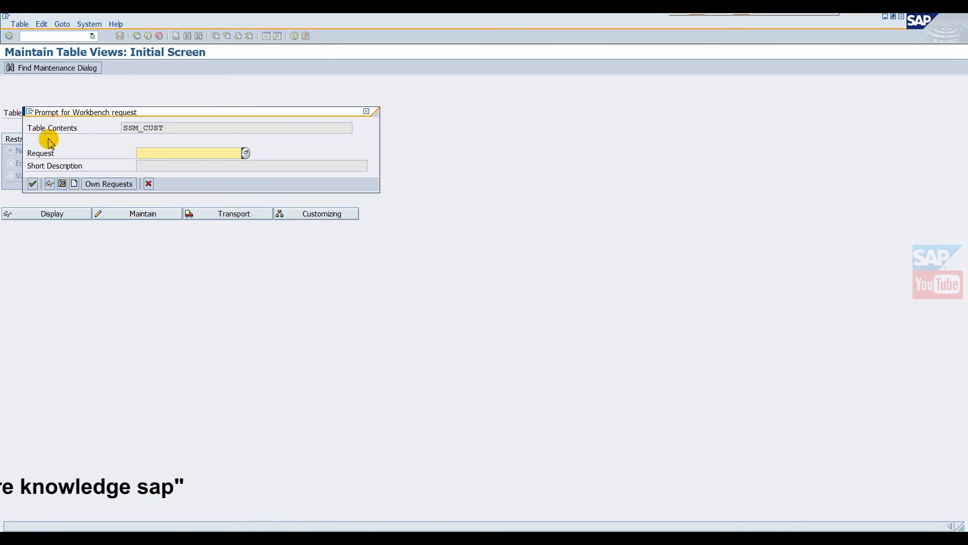
pyautogui.moveTo(252, 18)
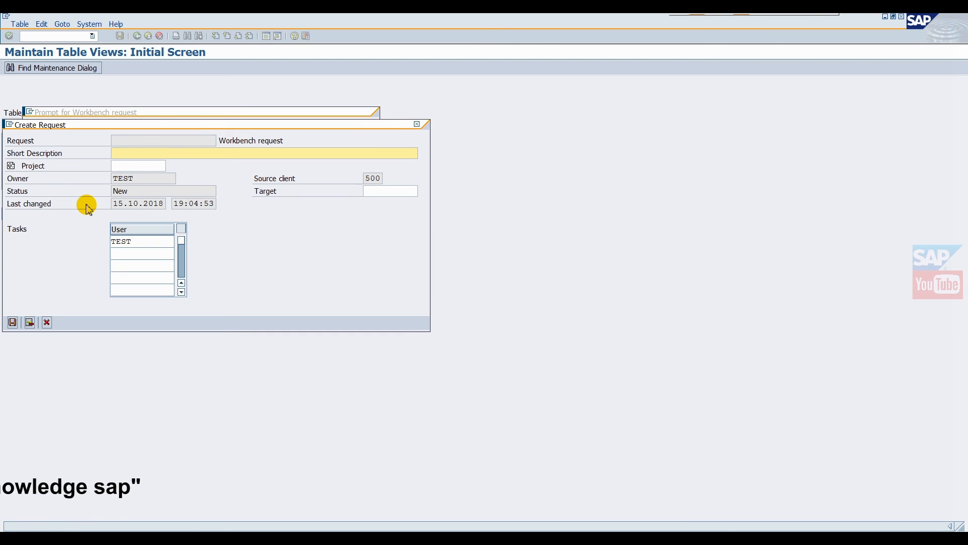
pyautogui.write('bc')
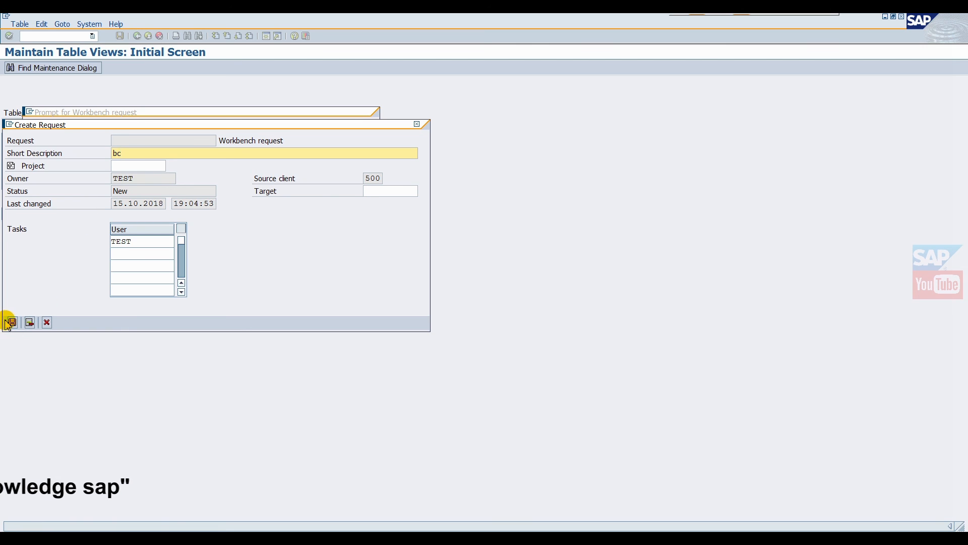
pyautogui.click(9, 322)
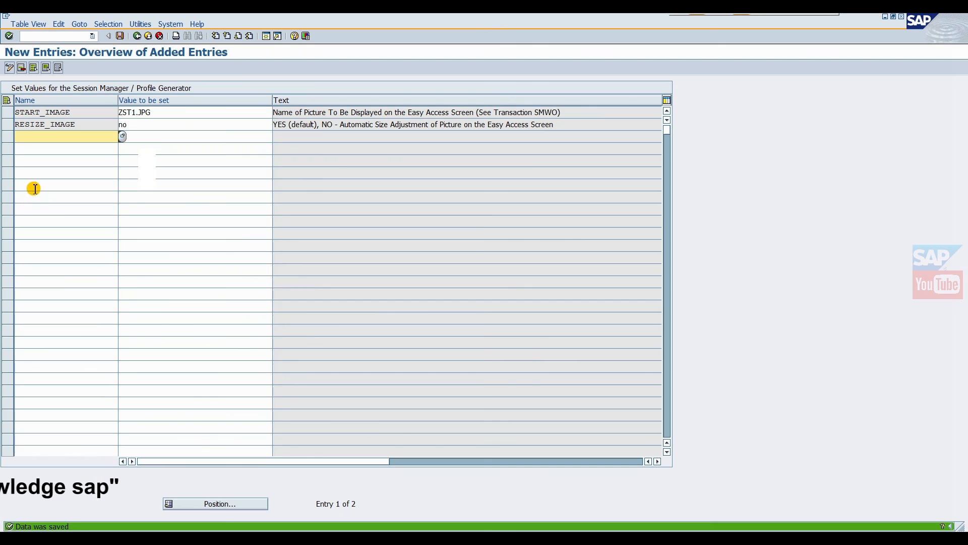
pyautogui.click(137, 35)
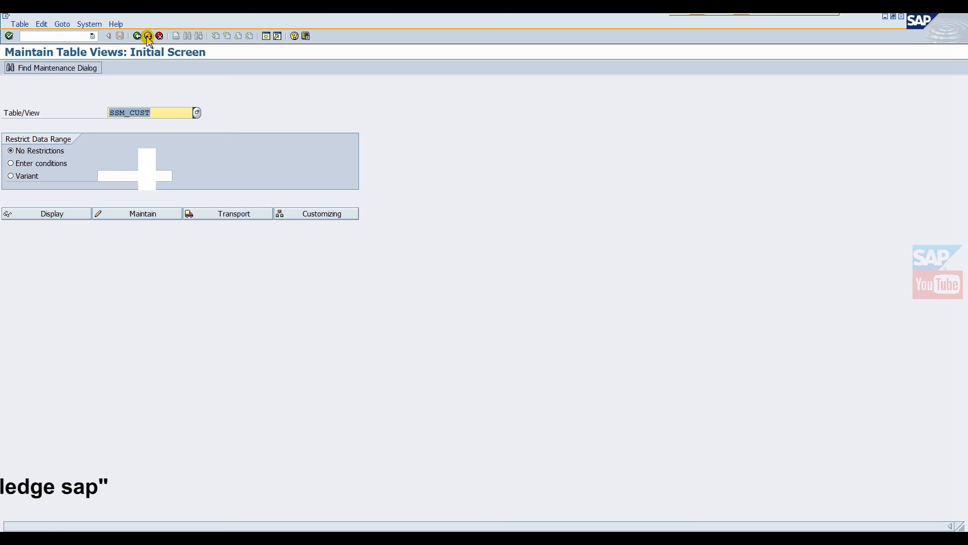
# Step: Back at SAP Easy Access, toggle 'Do not display picture' off and on so the ZST1.JPG banner shows
pyautogui.click(137, 36)
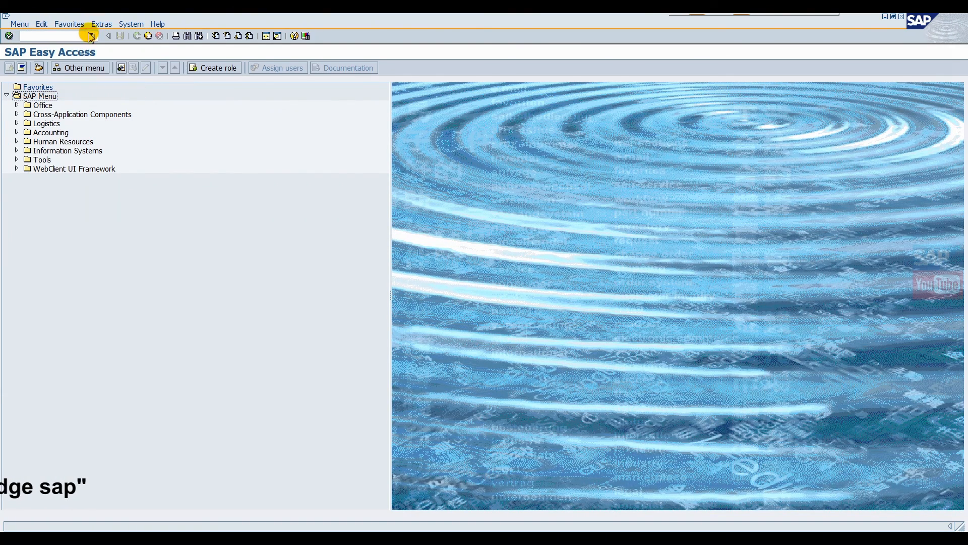
pyautogui.click(90, 35)
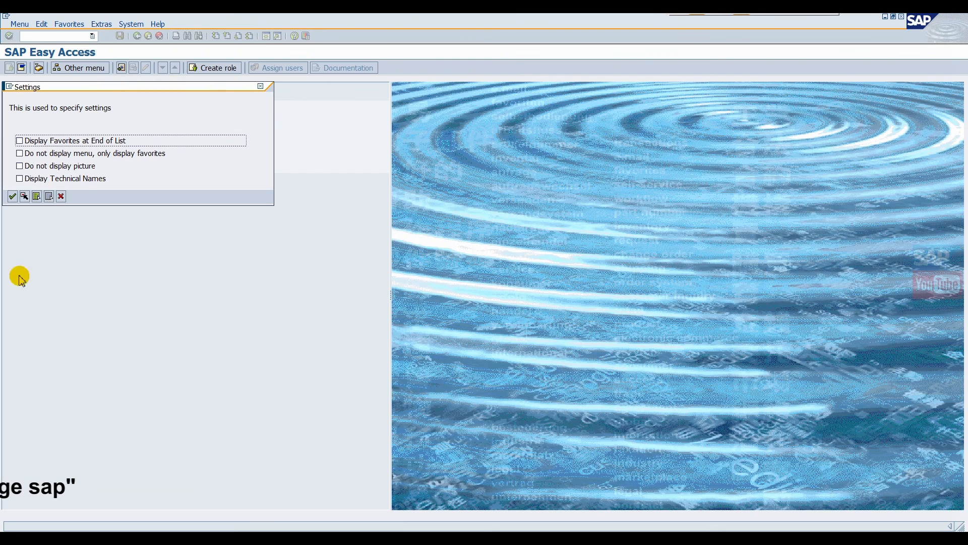
pyautogui.click(19, 165)
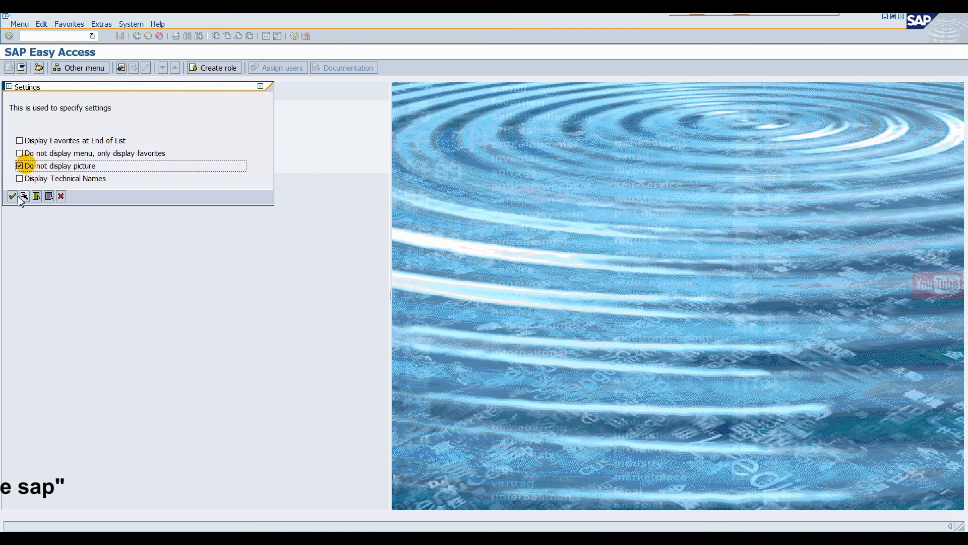
pyautogui.click(12, 196)
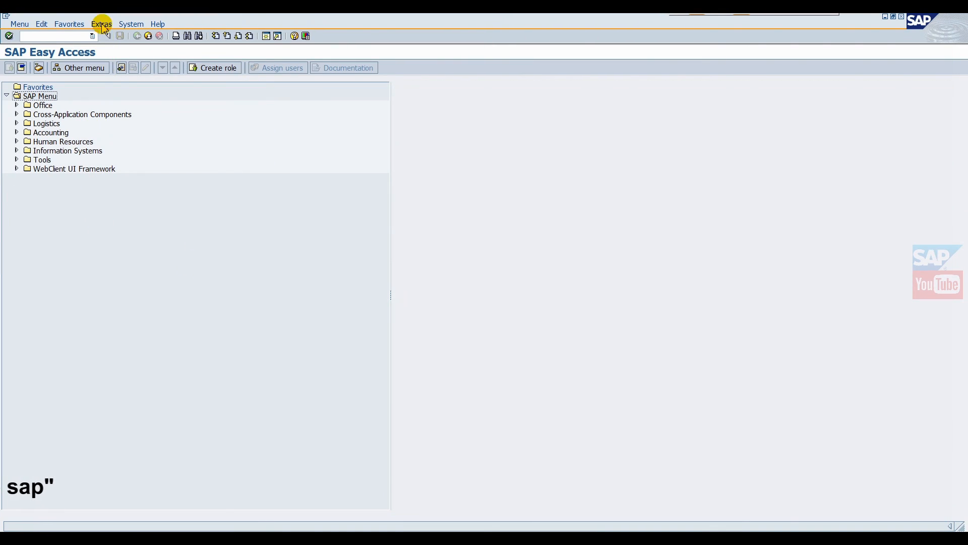
pyautogui.click(101, 23)
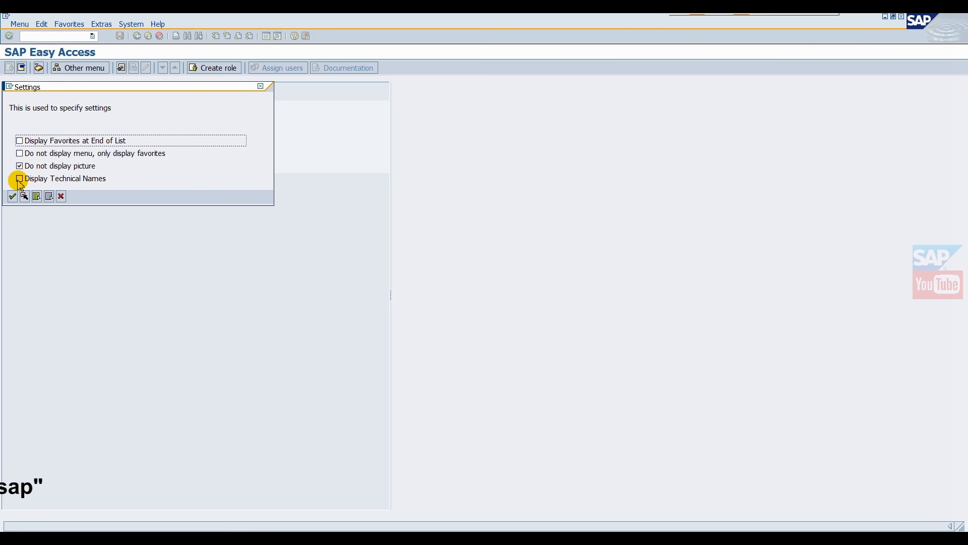
pyautogui.click(19, 166)
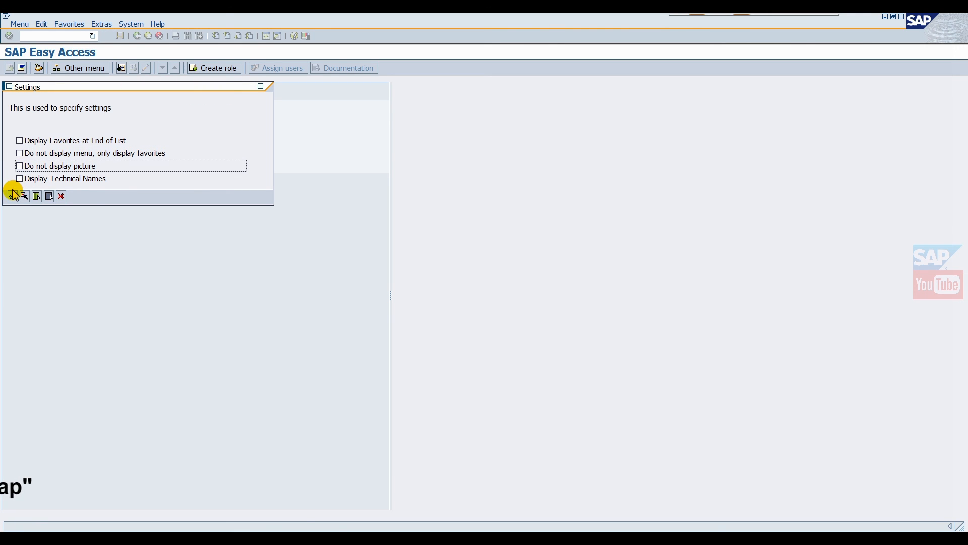
pyautogui.click(14, 196)
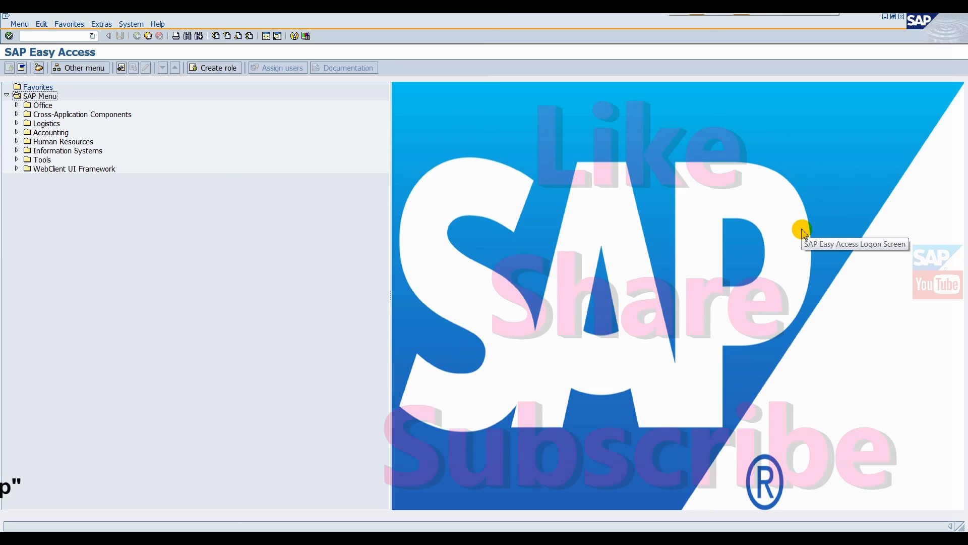